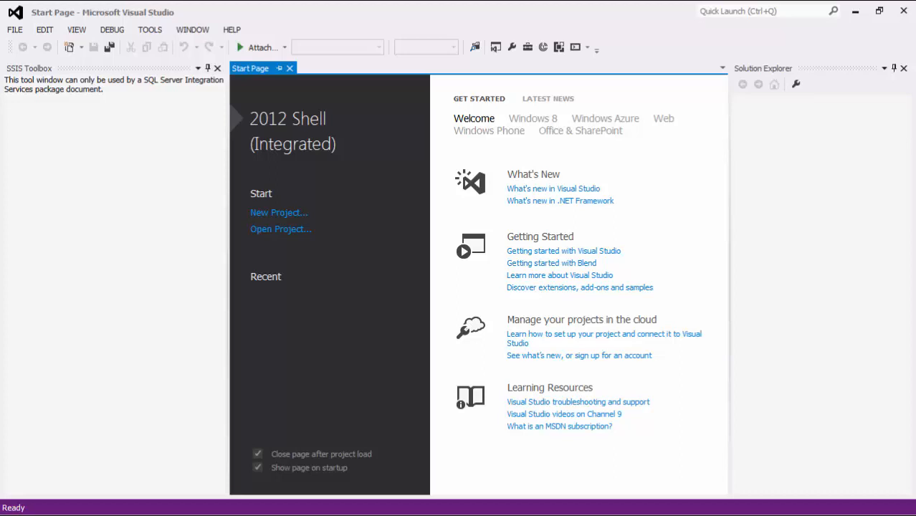
Begin a new Integration Services project named Screencast - Magento.
{"action": "left_click", "coordinate": [278, 212]}
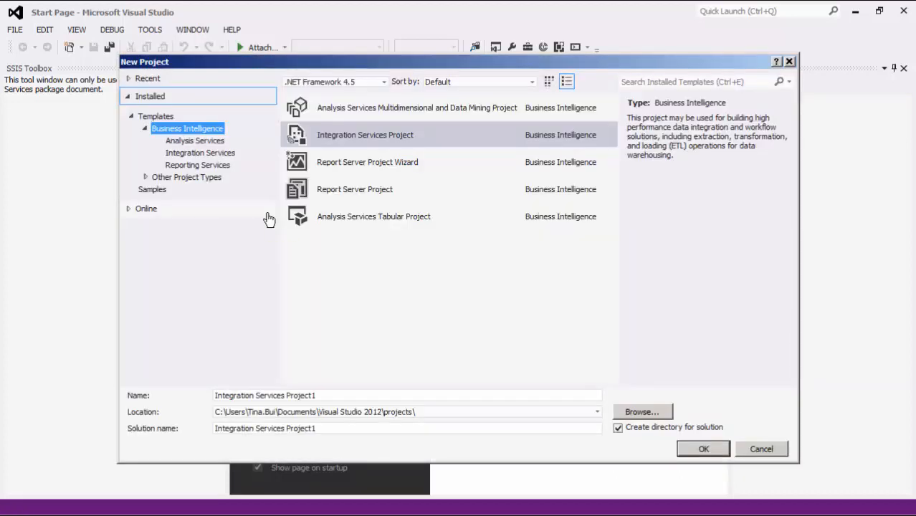
{"action": "mouse_move", "coordinate": [247, 135]}
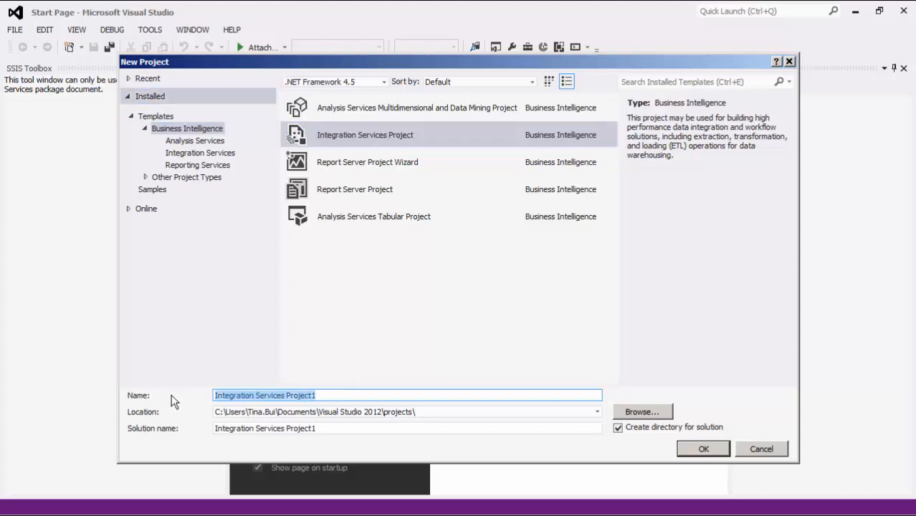
{"action": "type", "text": "Screencast - Magento"}
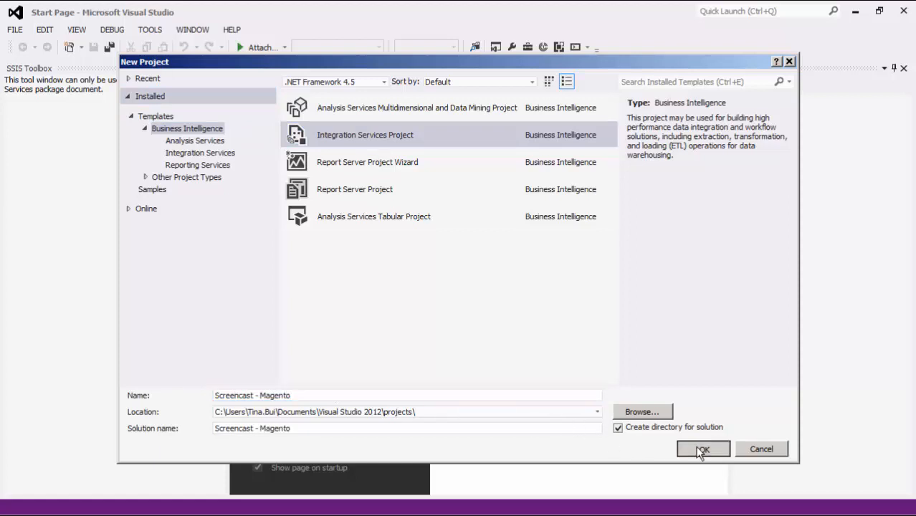
Create the project and choose Magento from the new connection manager types.
{"action": "left_click", "coordinate": [702, 449]}
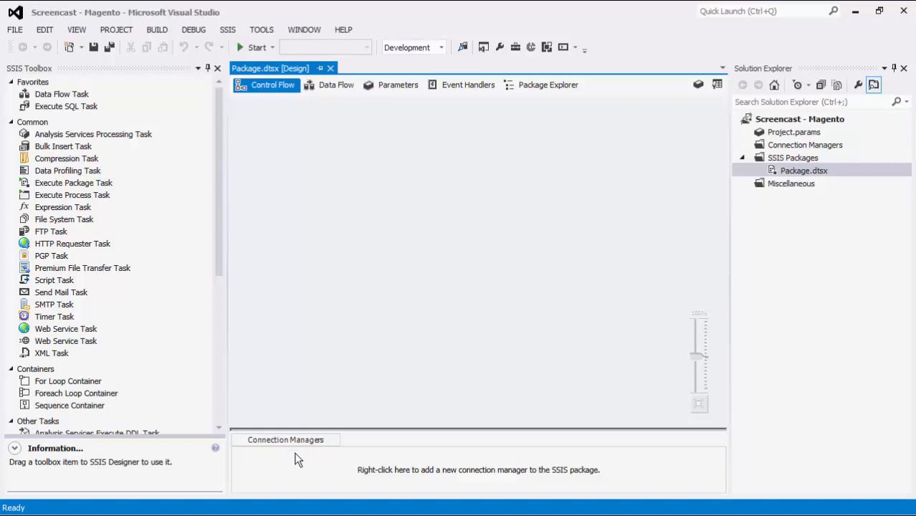
{"action": "right_click", "coordinate": [299, 459]}
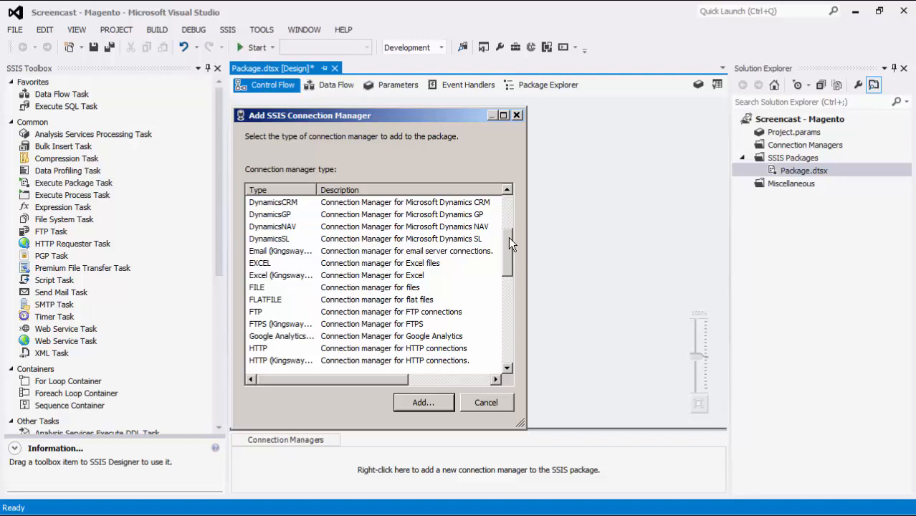
{"action": "scroll", "scroll_direction": "down", "scroll_amount": 3}
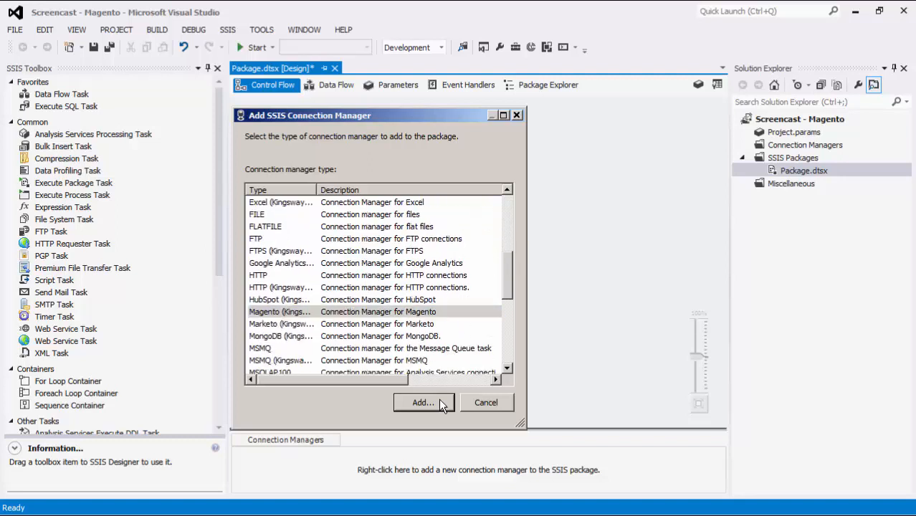
{"action": "left_click", "coordinate": [422, 401]}
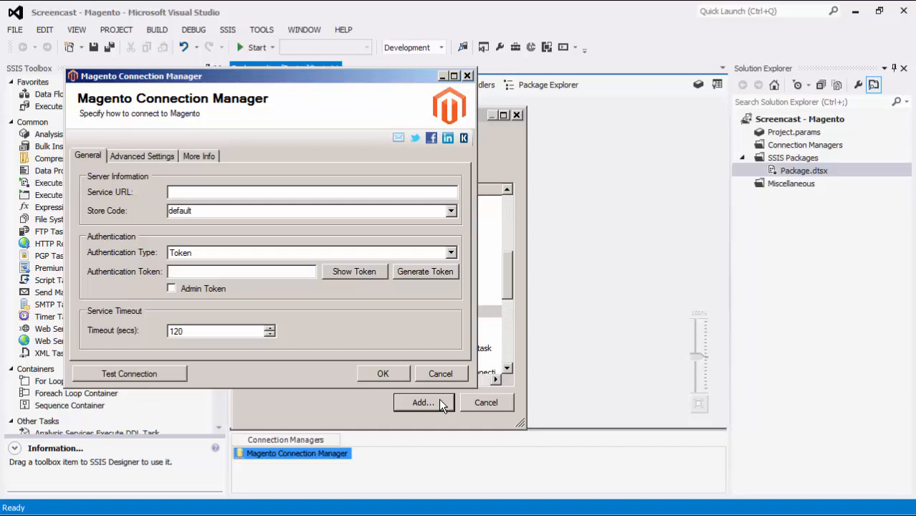
{"action": "type", "text": "http://magento2.demo.ubertheme.com/rest"}
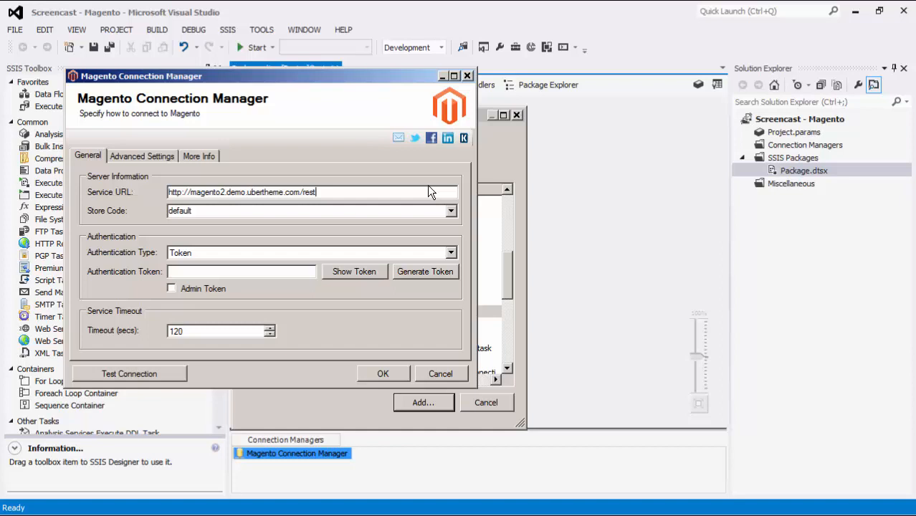
{"action": "left_click", "coordinate": [450, 209]}
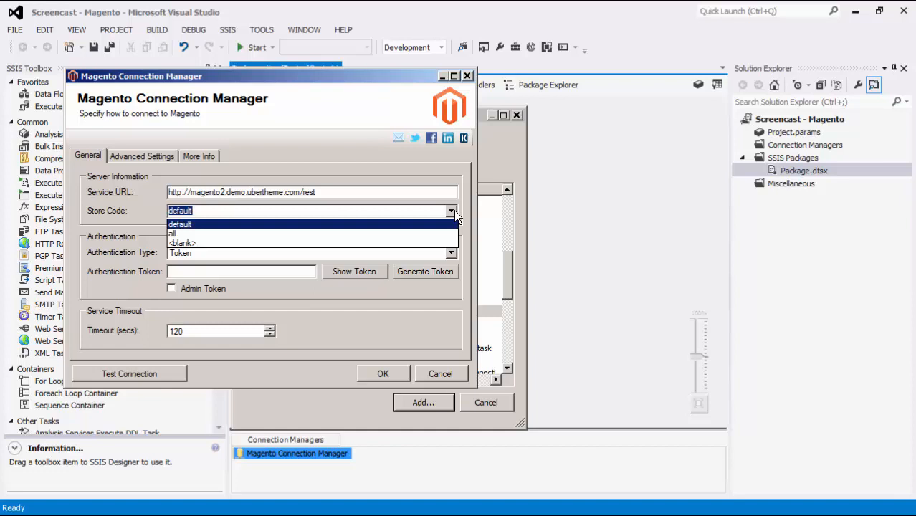
{"action": "left_click", "coordinate": [178, 224]}
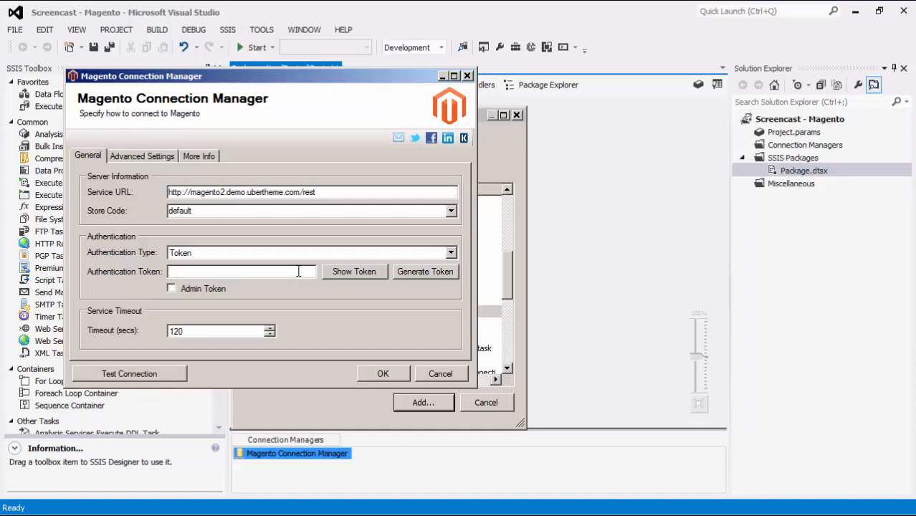
Generate an admin token for the connection using the uber credentials.
{"action": "left_click", "coordinate": [424, 271]}
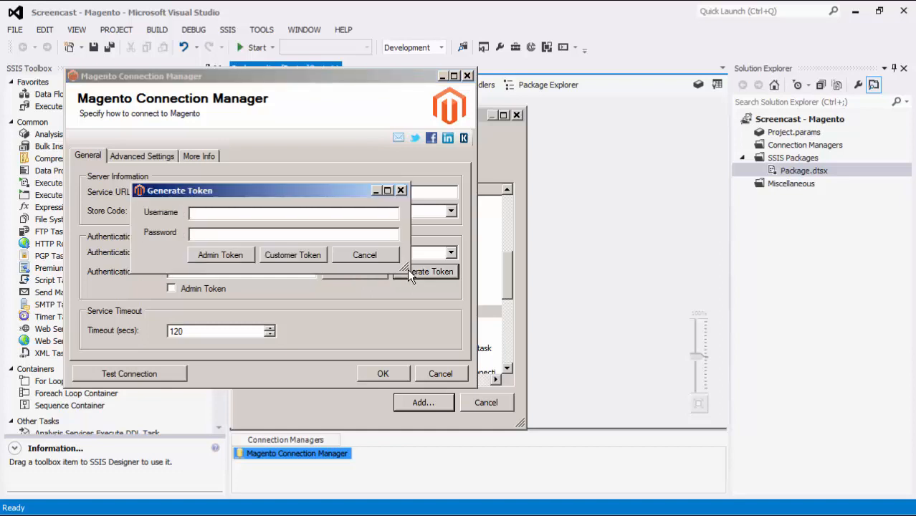
{"action": "type", "text": "uber"}
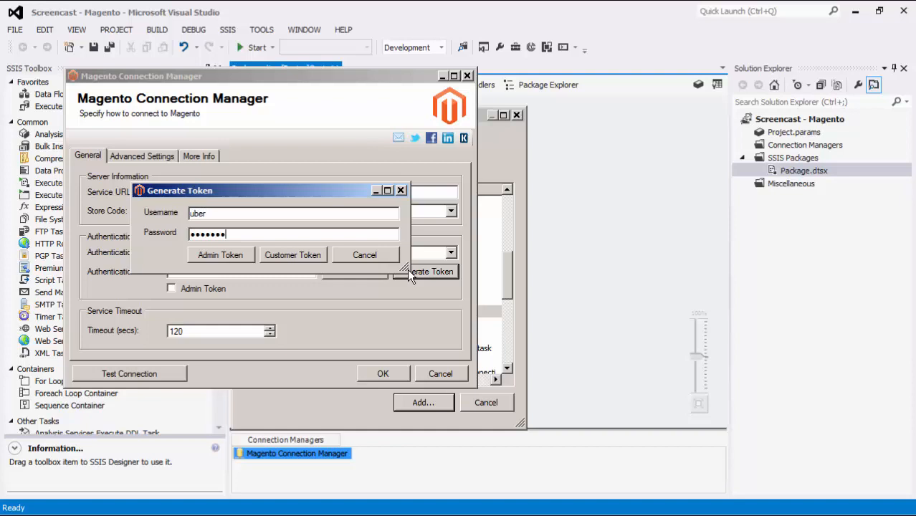
{"action": "mouse_move", "coordinate": [246, 259]}
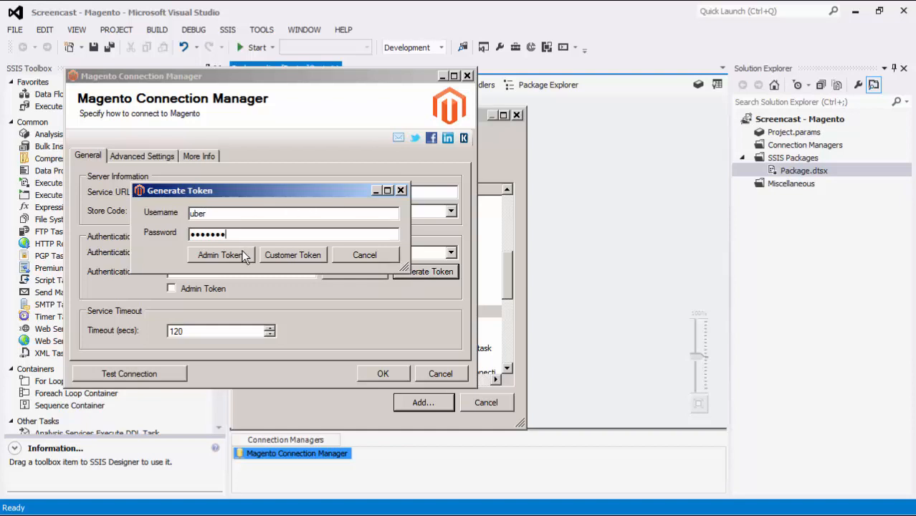
{"action": "left_click", "coordinate": [221, 256]}
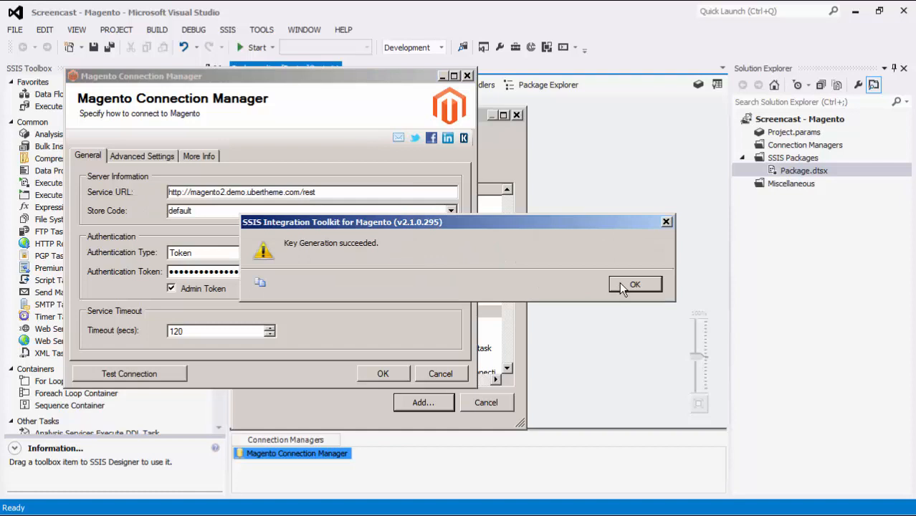
{"action": "left_click", "coordinate": [636, 284]}
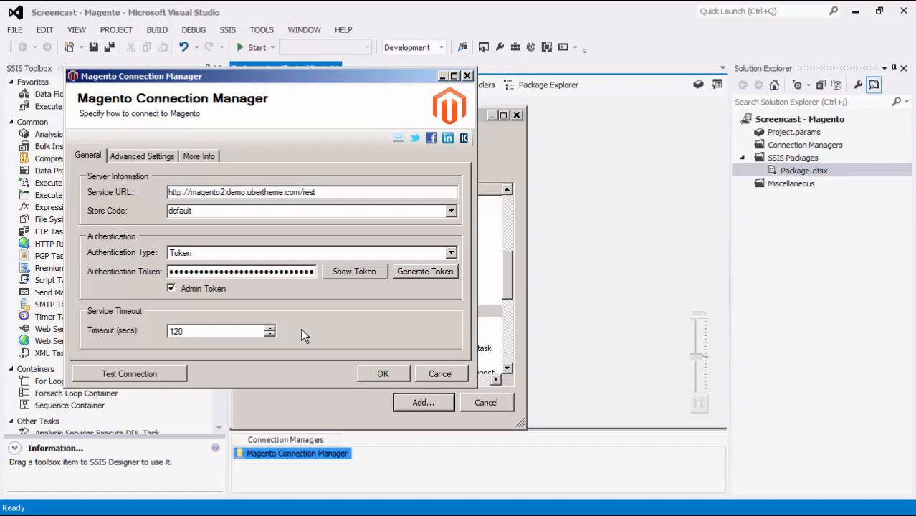
{"action": "mouse_move", "coordinate": [192, 169]}
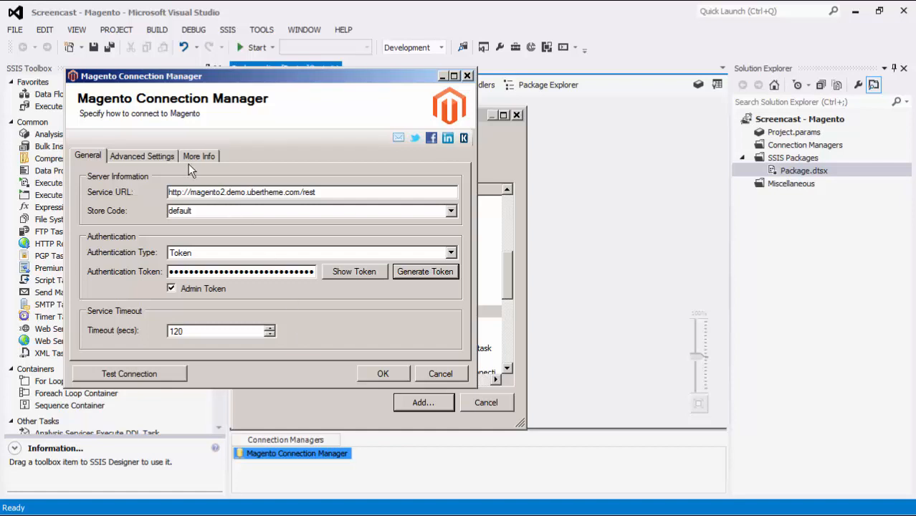
Review the advanced proxy/retry settings and run a successful connection test.
{"action": "left_click", "coordinate": [141, 155]}
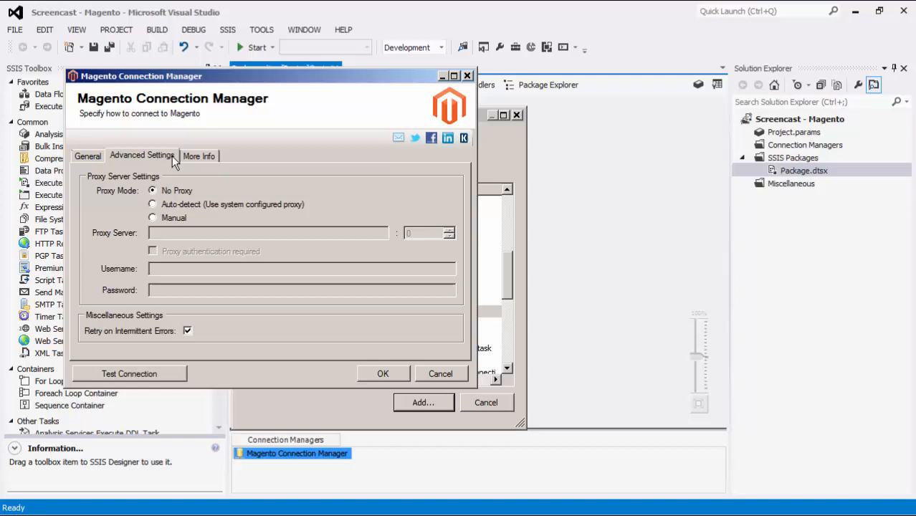
{"action": "mouse_move", "coordinate": [333, 203]}
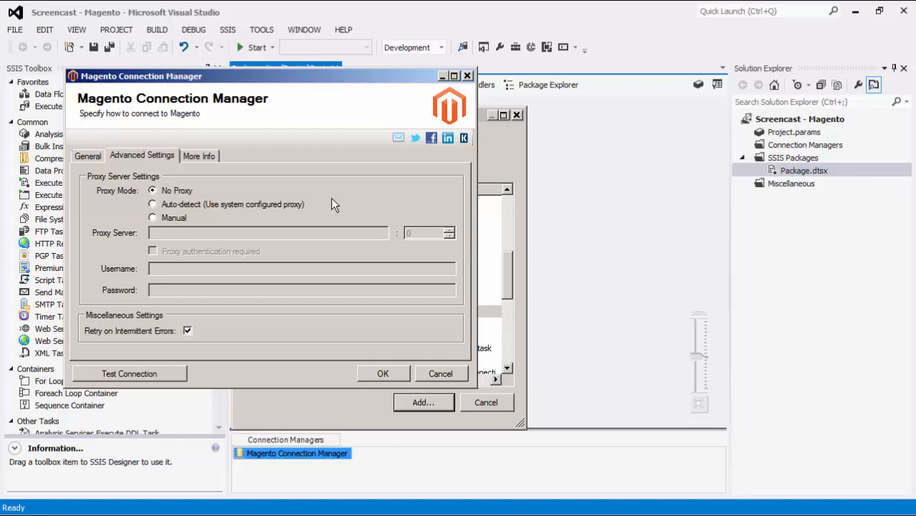
{"action": "mouse_move", "coordinate": [211, 330]}
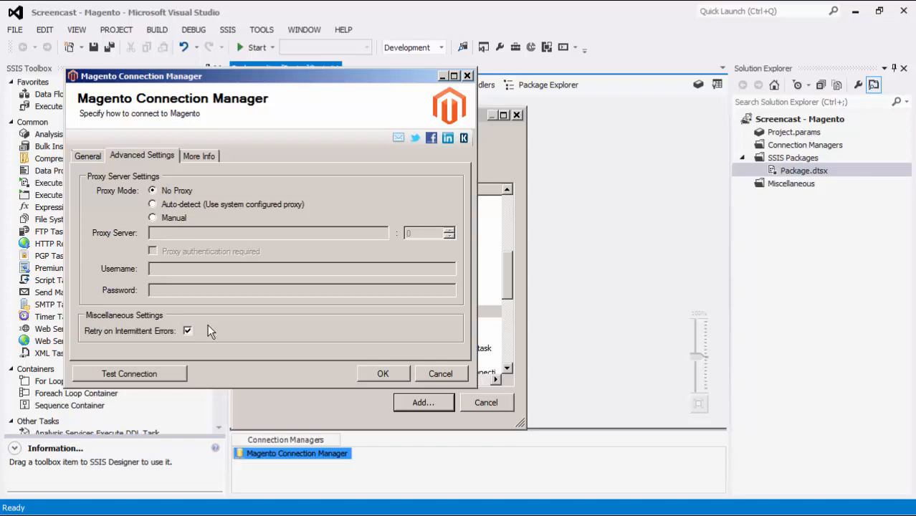
{"action": "mouse_move", "coordinate": [207, 335]}
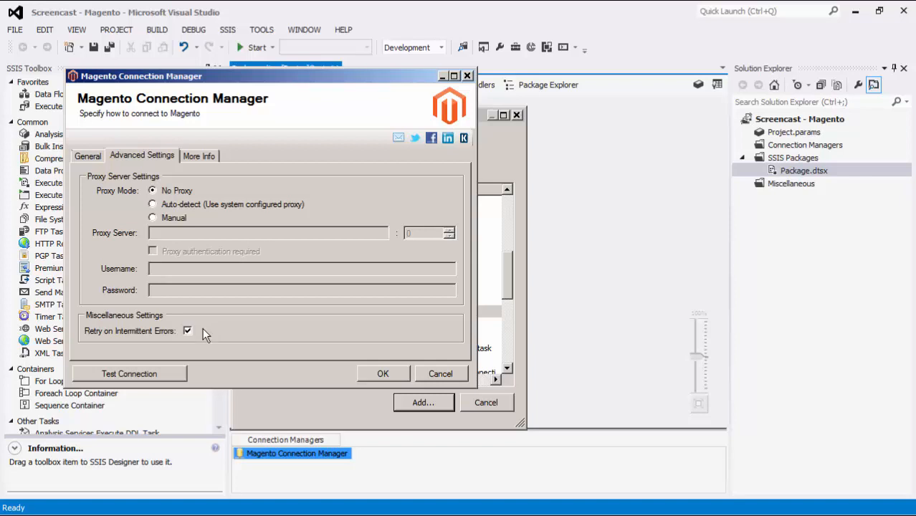
{"action": "left_click", "coordinate": [129, 373]}
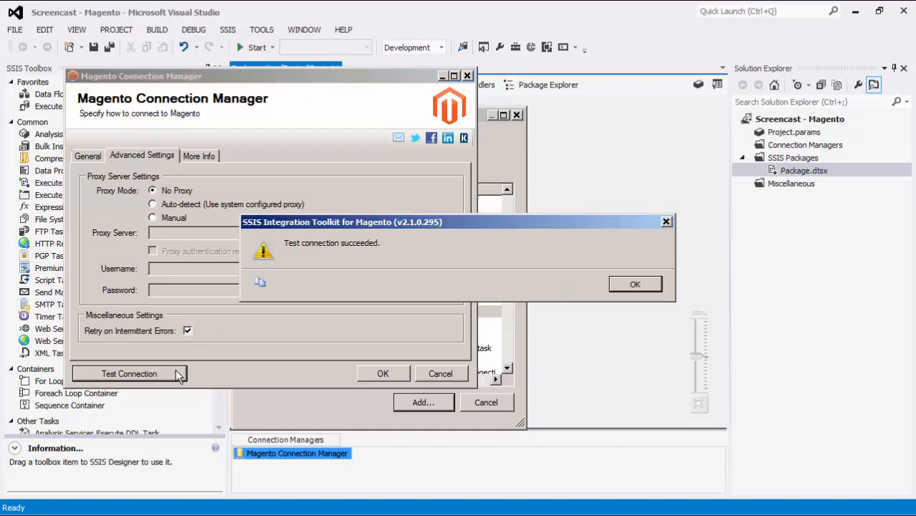
{"action": "mouse_move", "coordinate": [624, 292]}
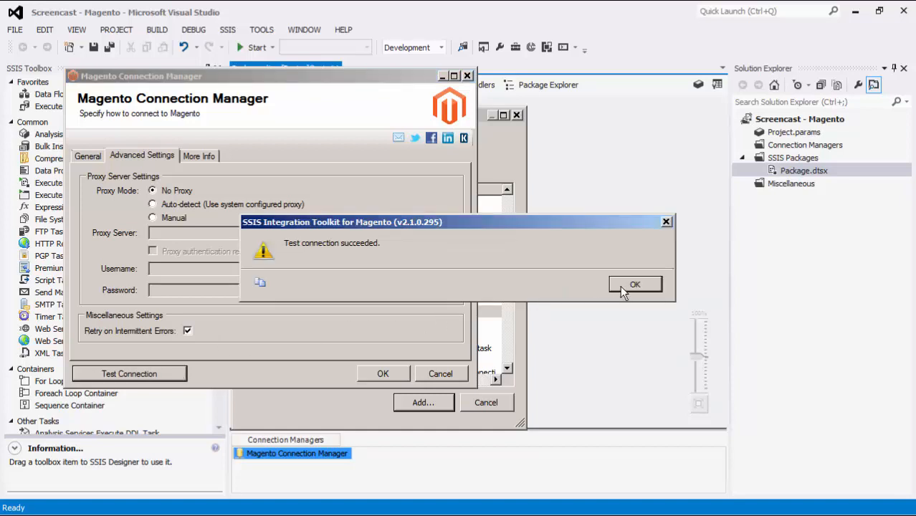
{"action": "left_click", "coordinate": [635, 284]}
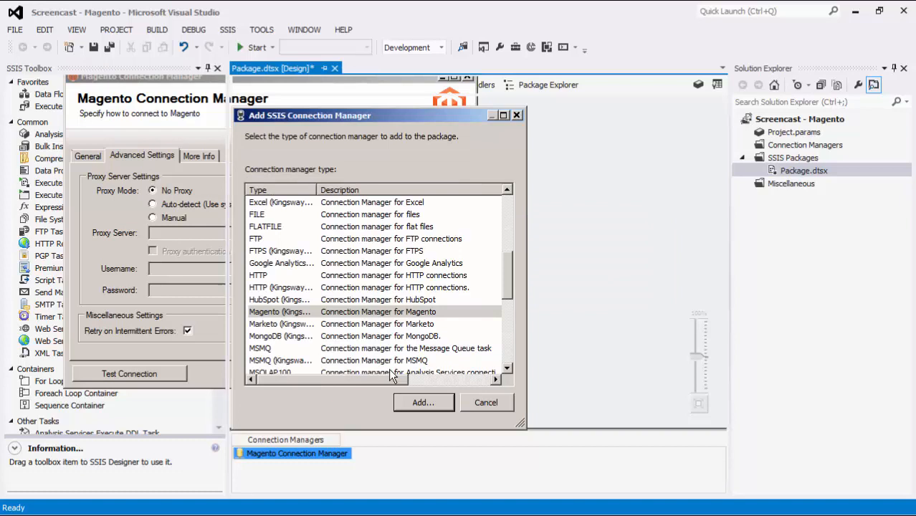
Close the connection manager list and return to the Control Flow designer.
{"action": "left_click", "coordinate": [487, 402]}
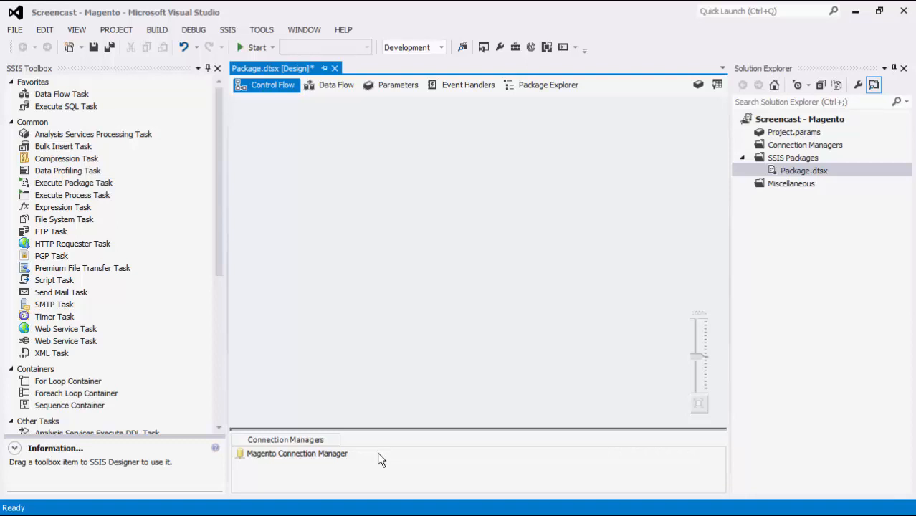
{"action": "mouse_move", "coordinate": [864, 154]}
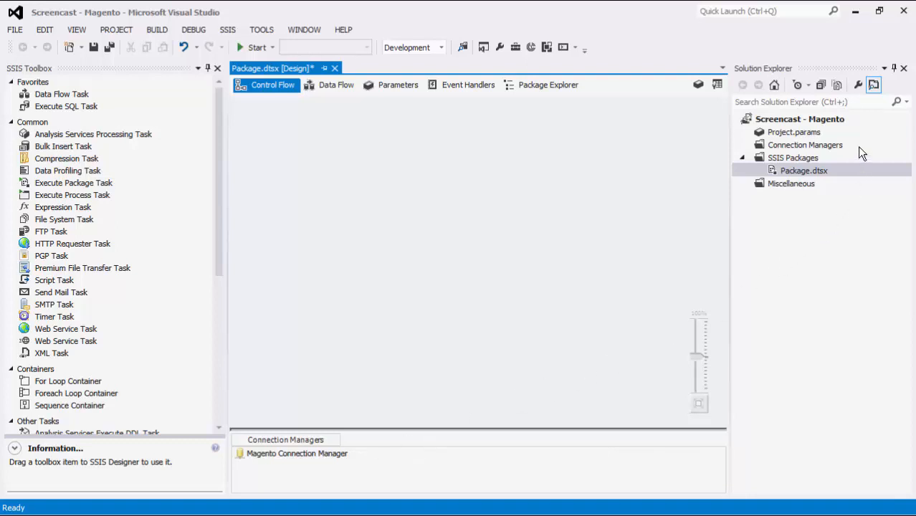
{"action": "left_click", "coordinate": [806, 145]}
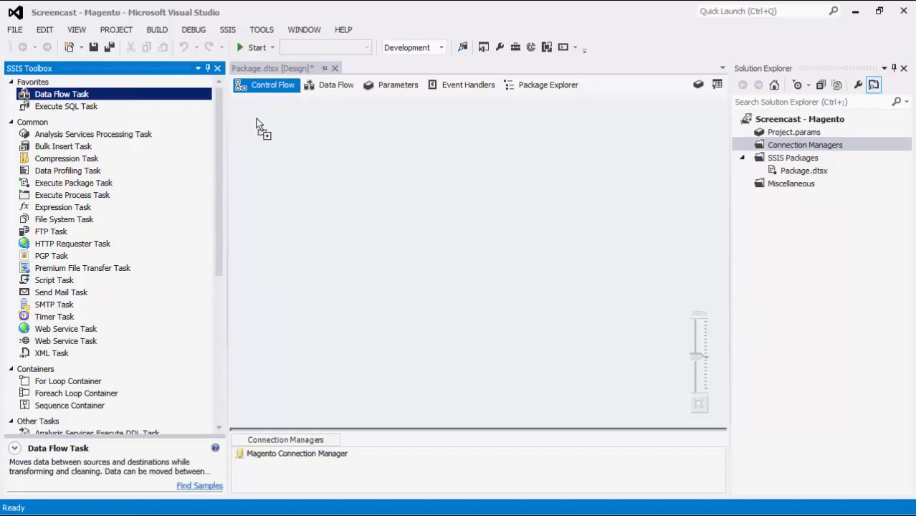
{"action": "left_click_drag", "start_coordinate": [62, 94], "coordinate": [308, 132]}
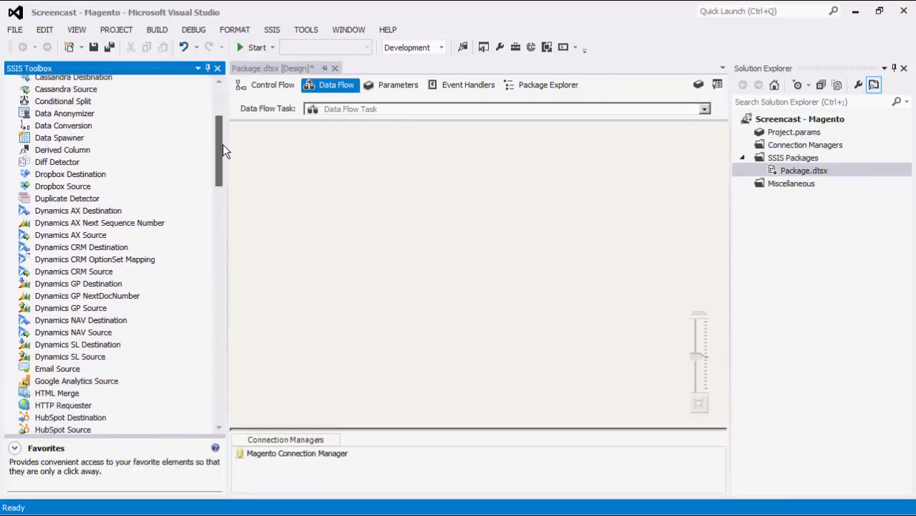
{"action": "scroll", "scroll_direction": "down", "scroll_amount": 3}
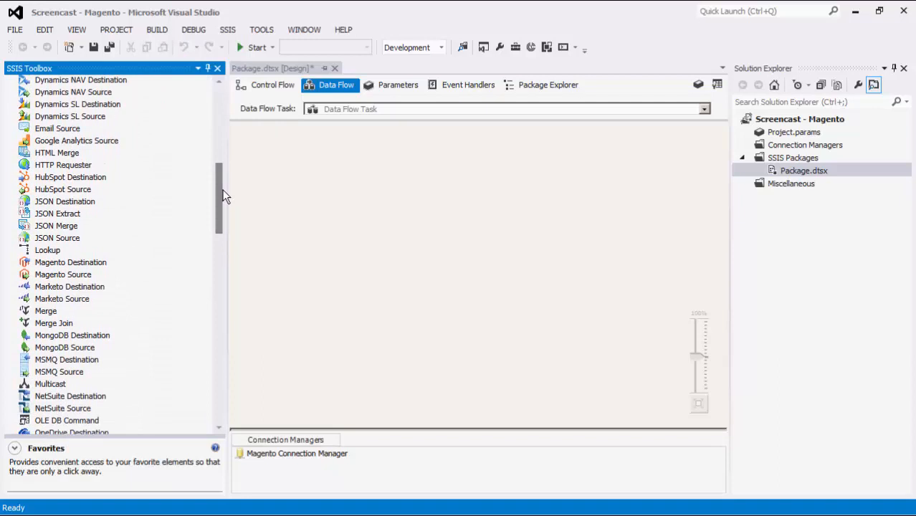
{"action": "mouse_move", "coordinate": [106, 280]}
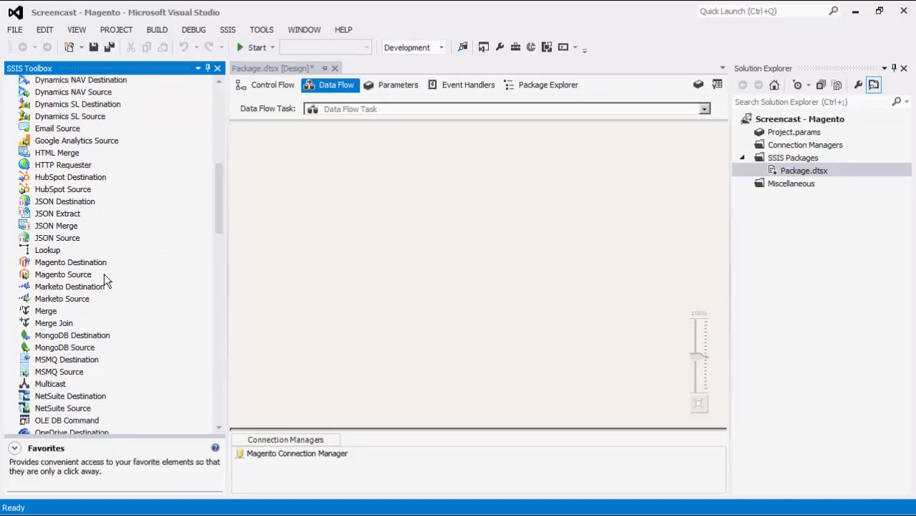
{"action": "left_click", "coordinate": [63, 275]}
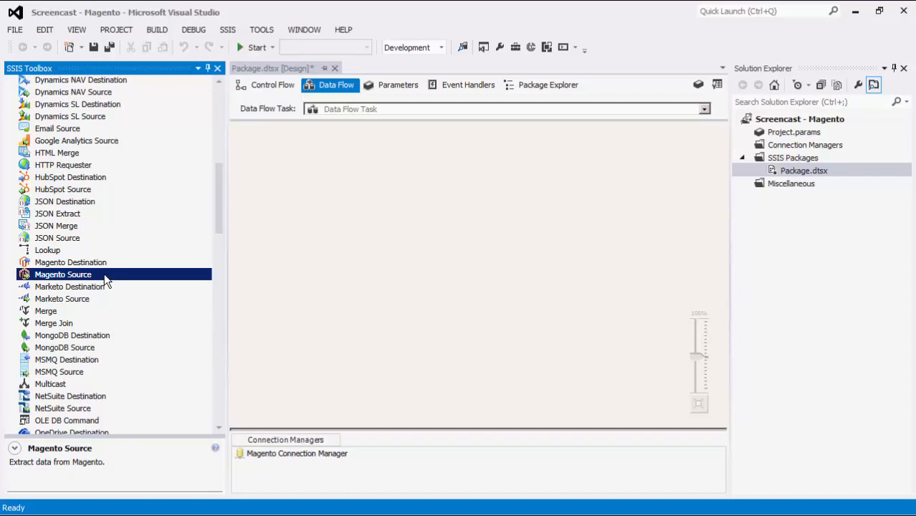
{"action": "mouse_move", "coordinate": [109, 268]}
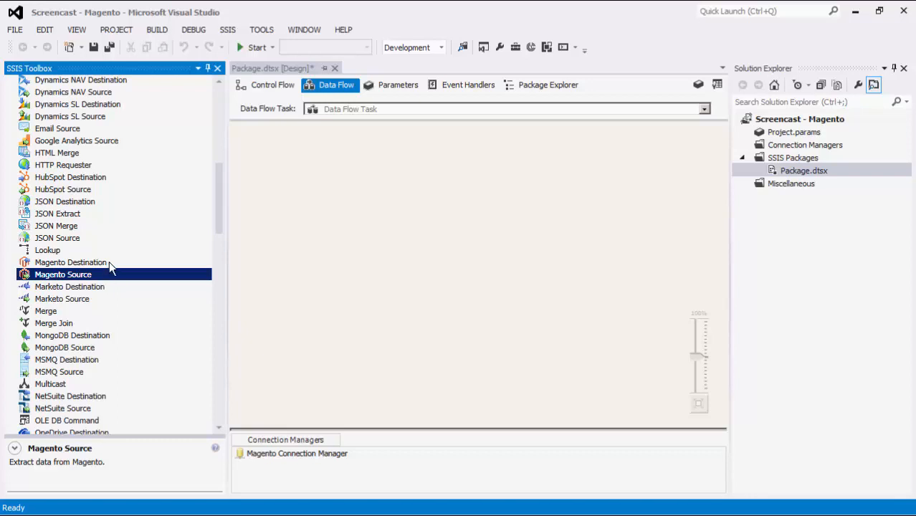
{"action": "left_click", "coordinate": [71, 261]}
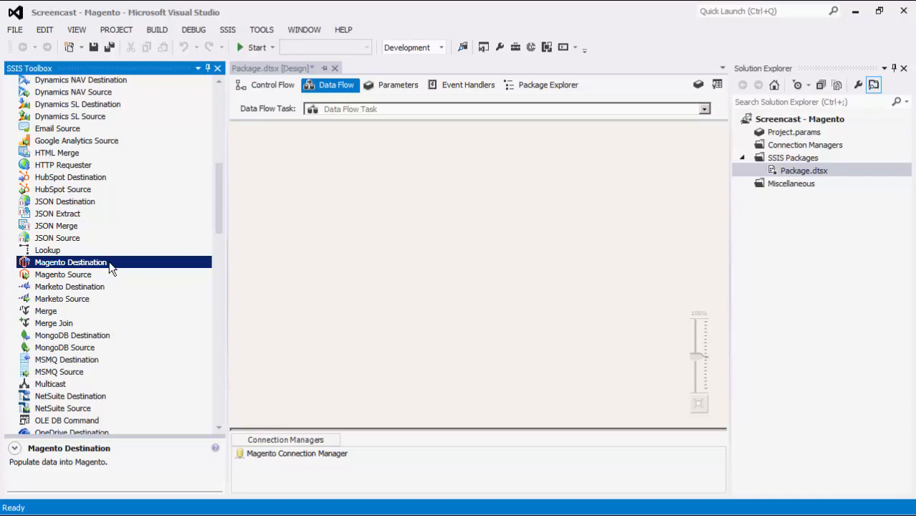
{"action": "mouse_move", "coordinate": [138, 85]}
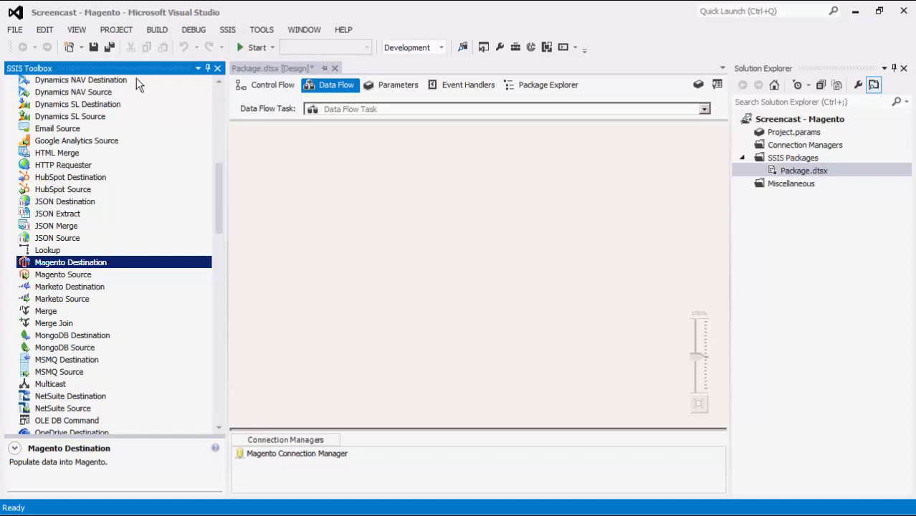
{"action": "mouse_move", "coordinate": [135, 78]}
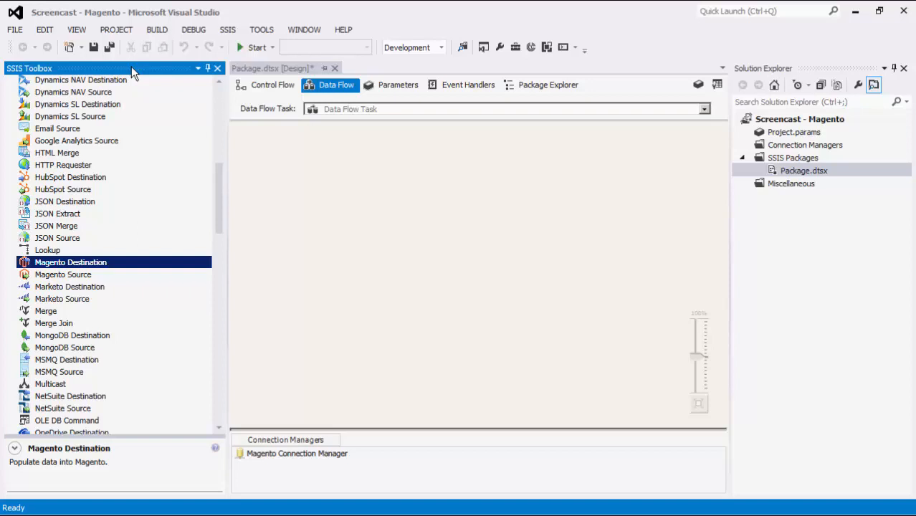
{"action": "mouse_move", "coordinate": [691, 110]}
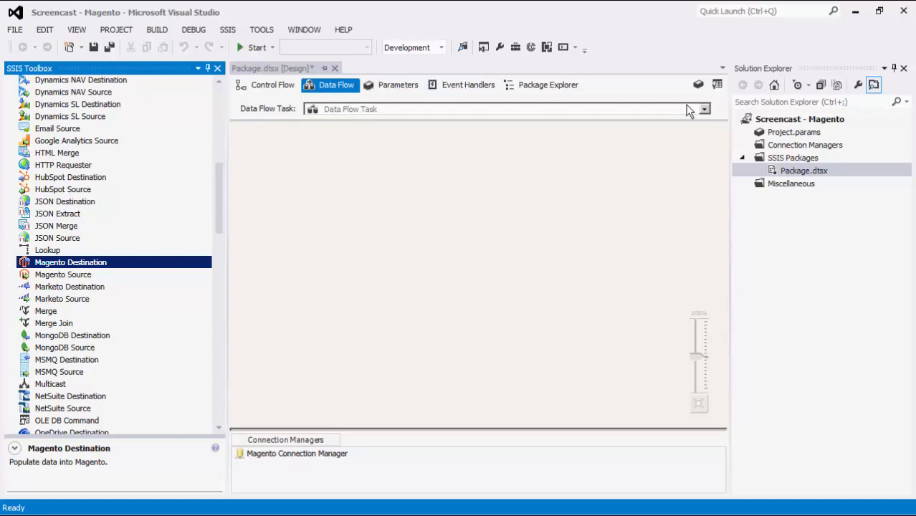
{"action": "mouse_move", "coordinate": [717, 85]}
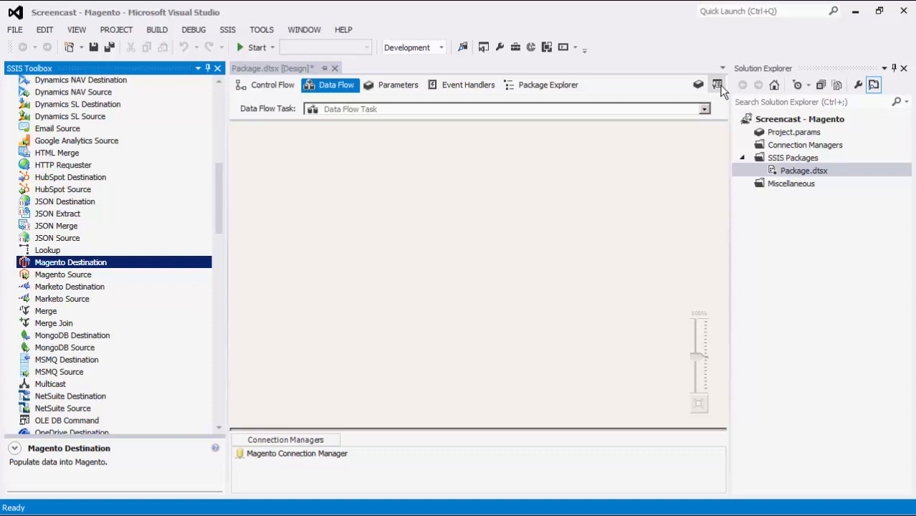
{"action": "mouse_move", "coordinate": [700, 84]}
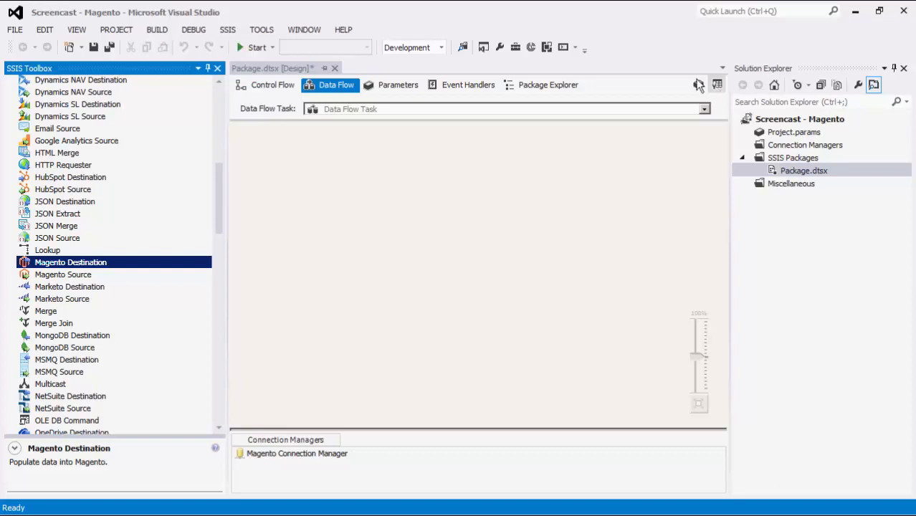
Place a Magento Source on the data flow surface and bring up its editor.
{"action": "left_click", "coordinate": [63, 275]}
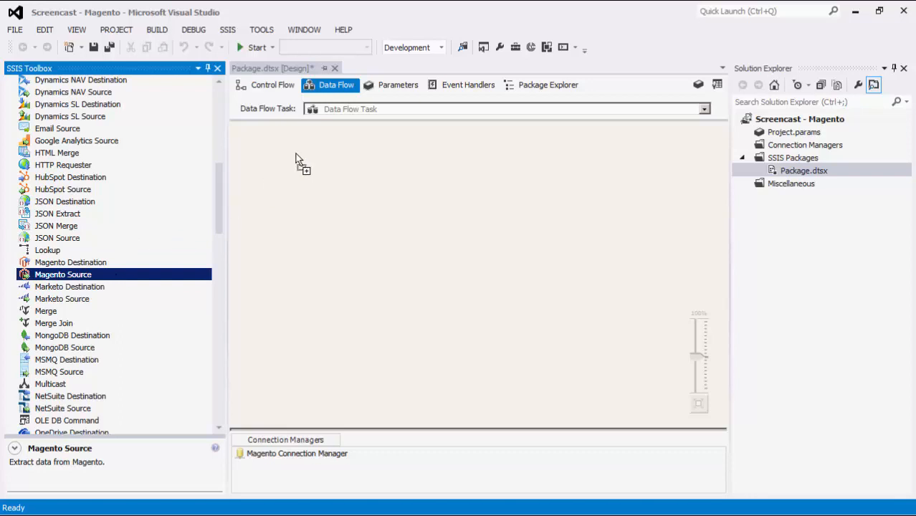
{"action": "left_click_drag", "start_coordinate": [63, 274], "coordinate": [366, 150]}
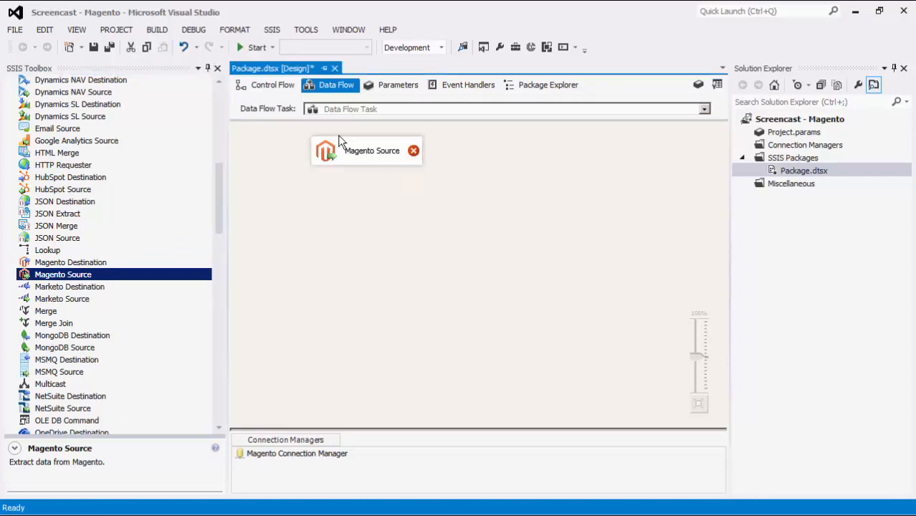
{"action": "double_click", "coordinate": [371, 151]}
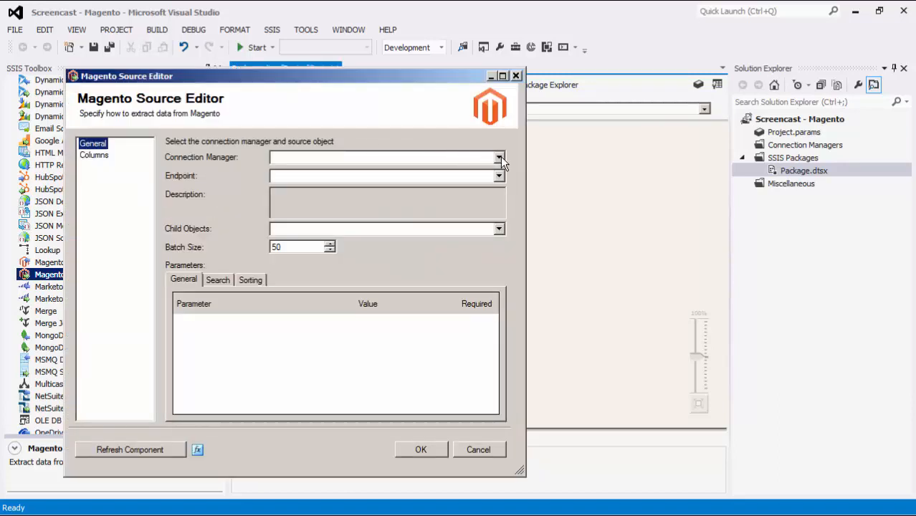
Assign the Magento Connection Manager and the products/{sku} endpoint to the source.
{"action": "left_click", "coordinate": [499, 156]}
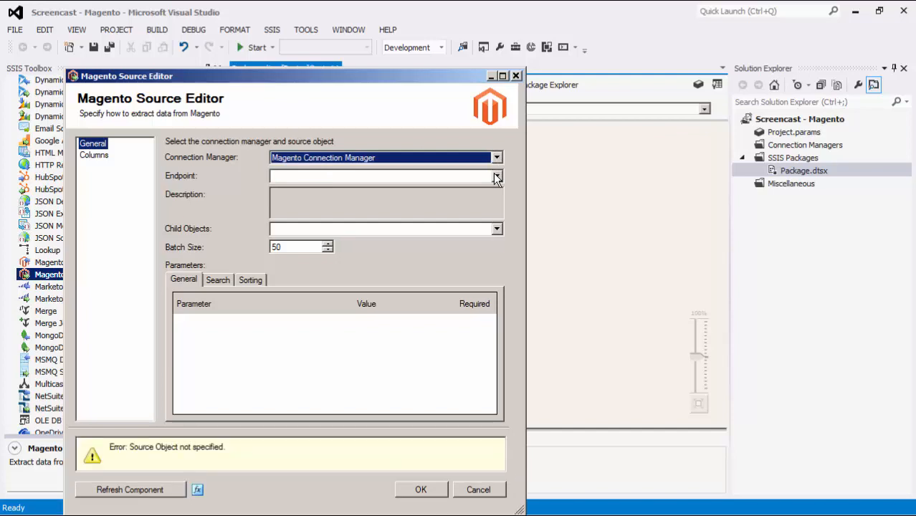
{"action": "left_click", "coordinate": [498, 175]}
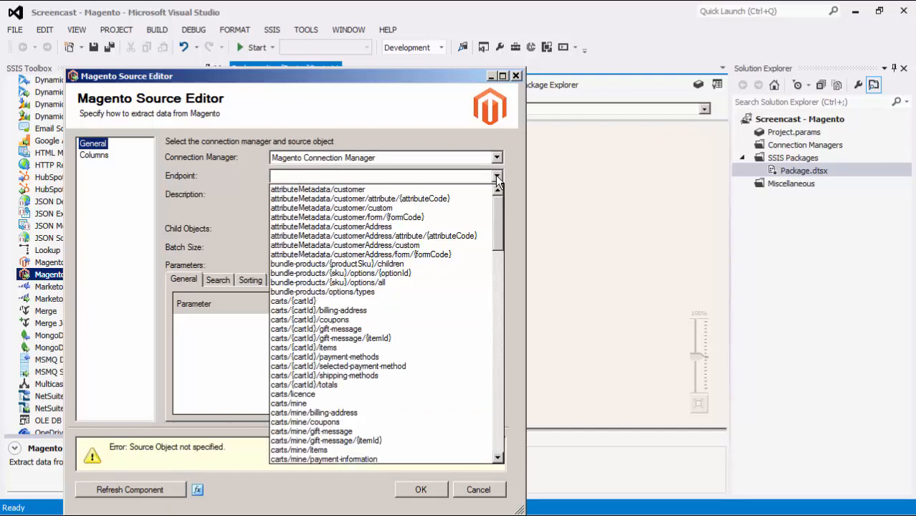
{"action": "scroll", "scroll_direction": "down", "scroll_amount": 3}
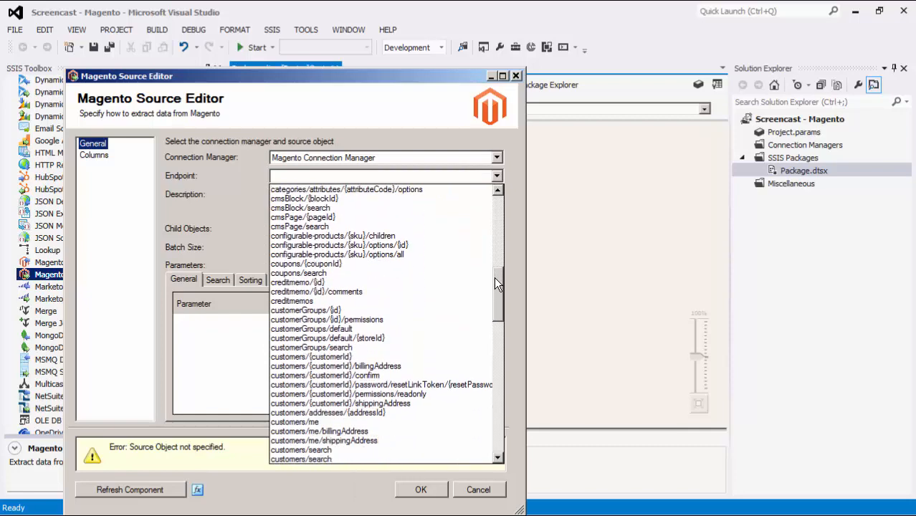
{"action": "scroll", "scroll_direction": "down", "scroll_amount": 3}
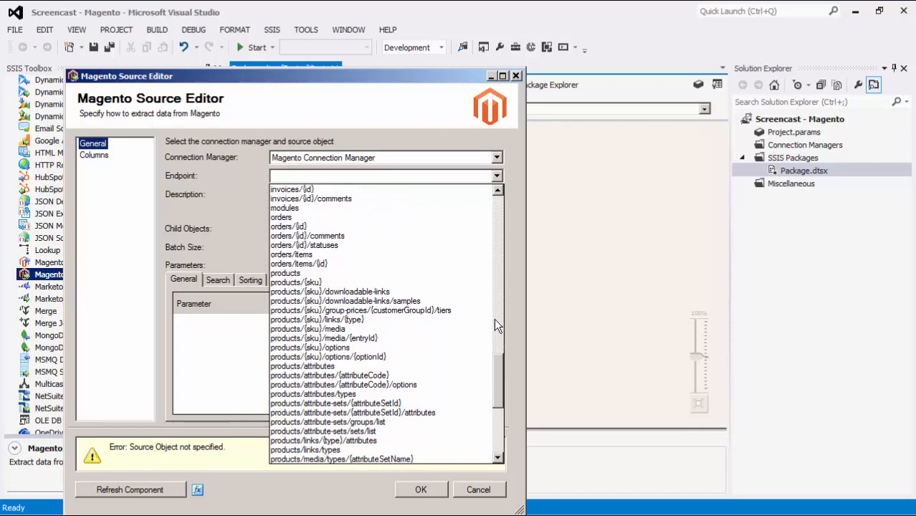
{"action": "left_click", "coordinate": [295, 281]}
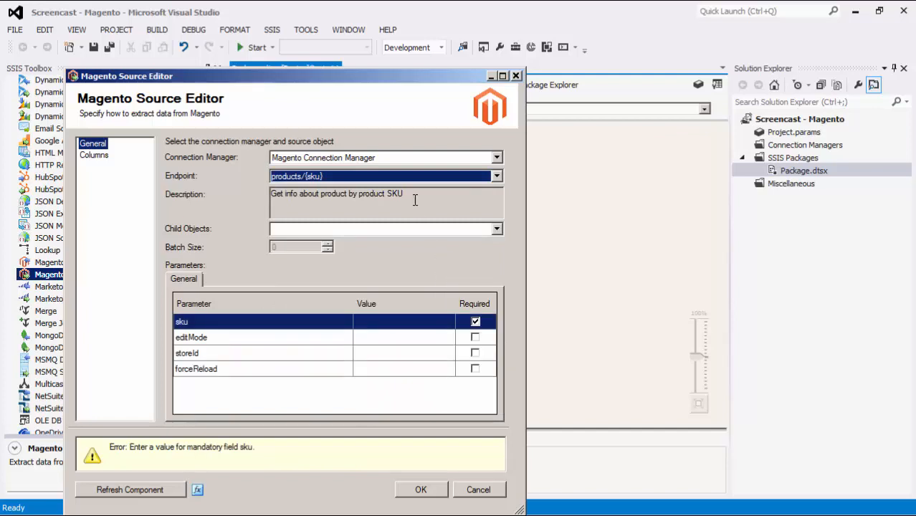
{"action": "triple_click", "coordinate": [337, 194]}
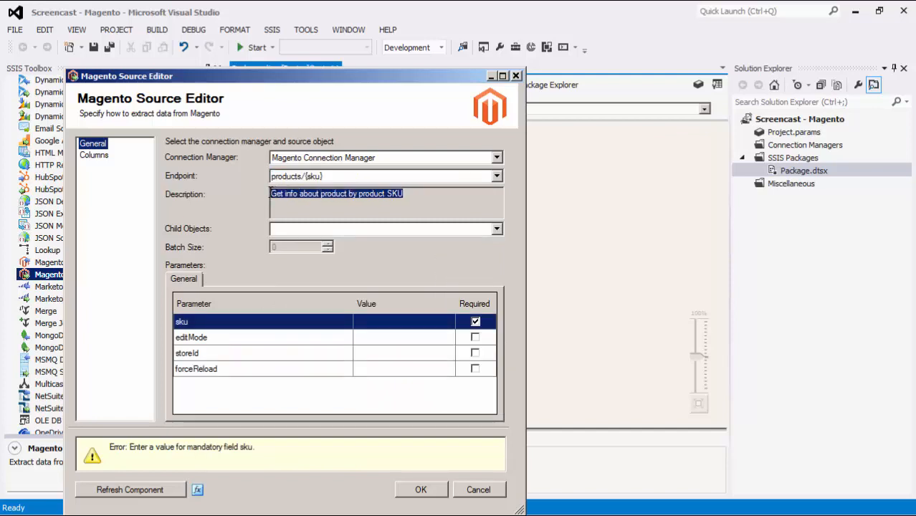
{"action": "left_click", "coordinate": [418, 201]}
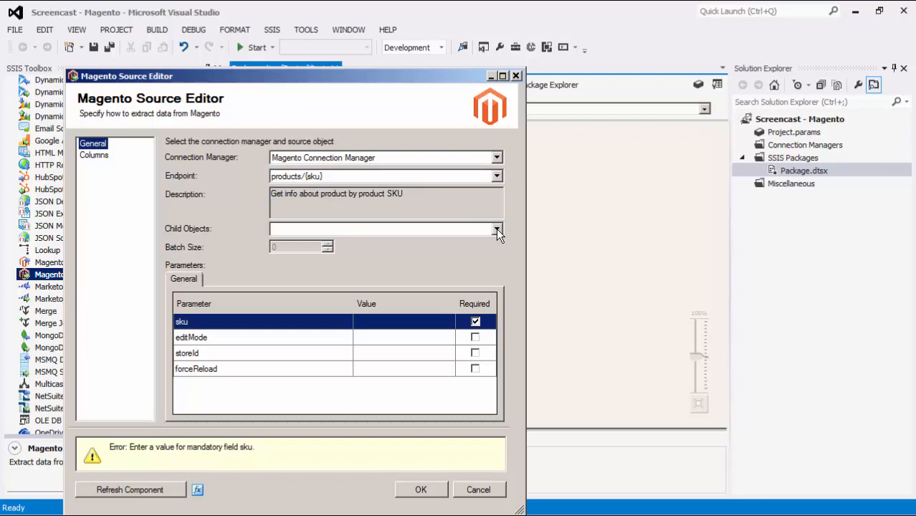
Tick options as the source's child object.
{"action": "left_click", "coordinate": [498, 229]}
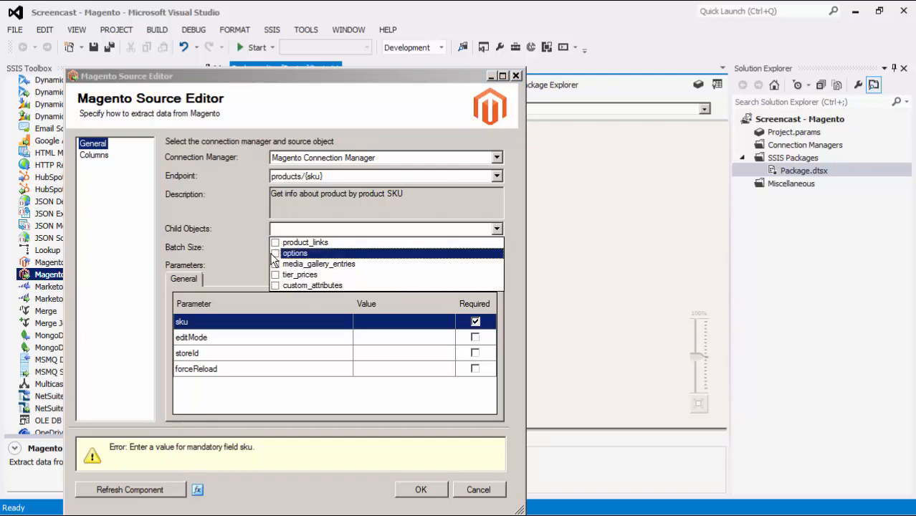
{"action": "left_click", "coordinate": [275, 252]}
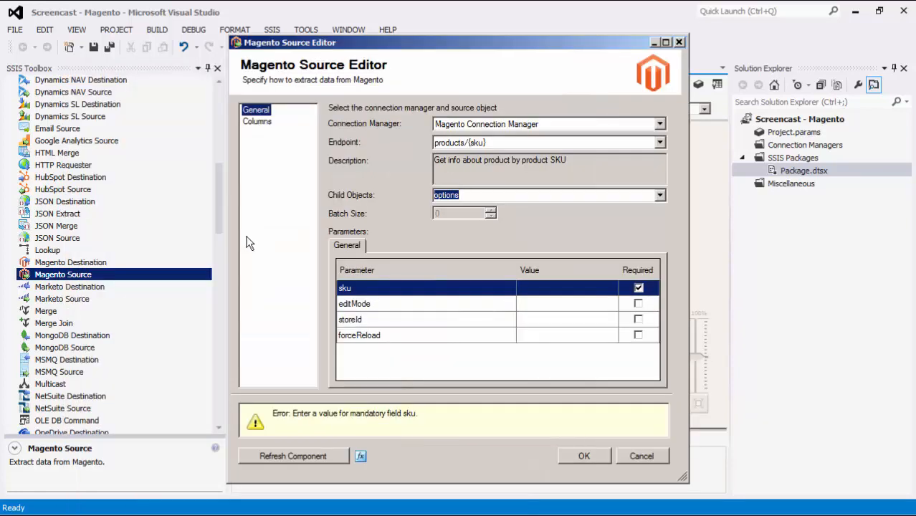
{"action": "mouse_move", "coordinate": [413, 221]}
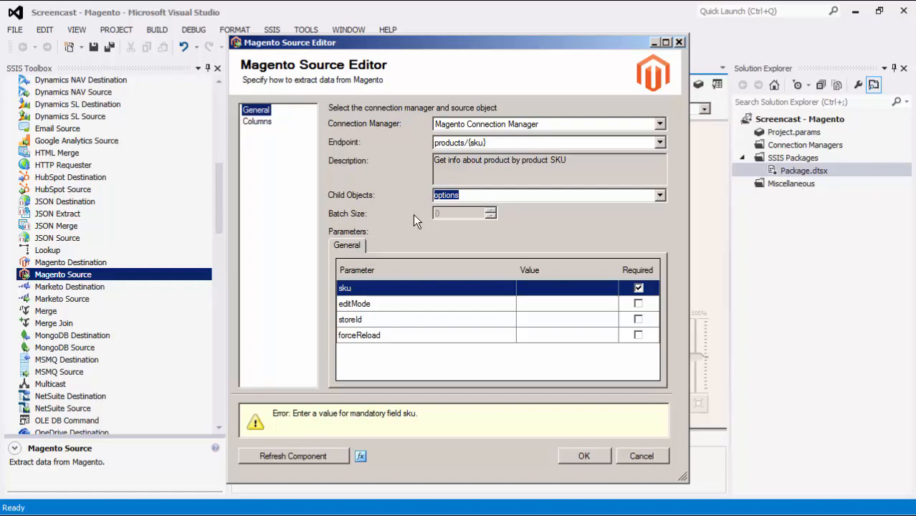
{"action": "mouse_move", "coordinate": [384, 251]}
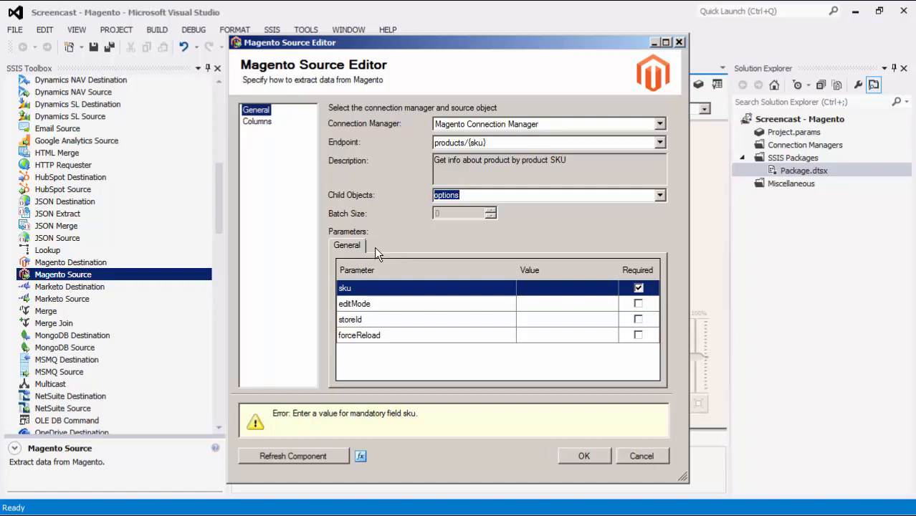
{"action": "mouse_move", "coordinate": [543, 294]}
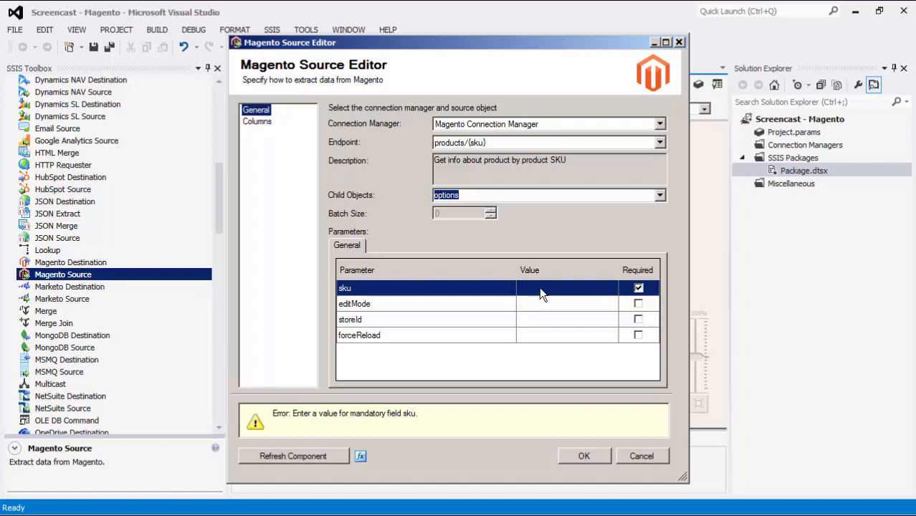
Switch the endpoint to products and re-select the options child objects.
{"action": "left_click", "coordinate": [658, 142]}
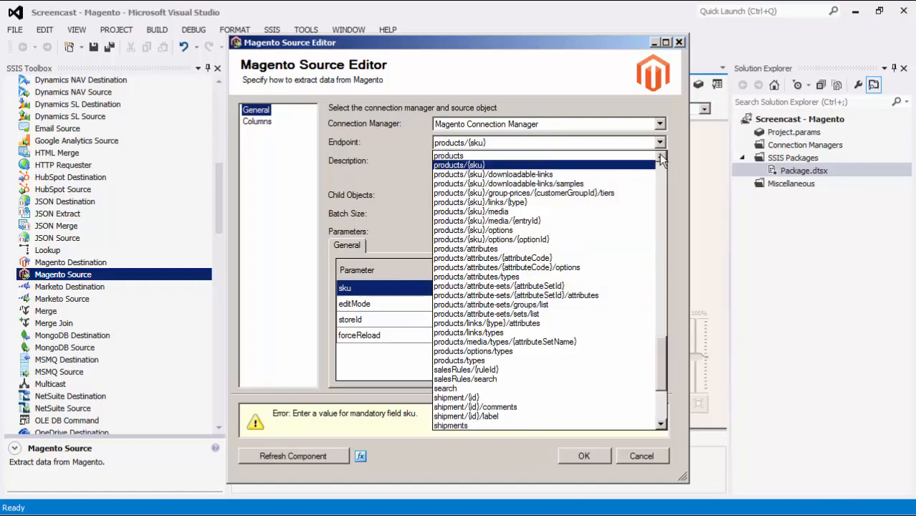
{"action": "left_click", "coordinate": [447, 155]}
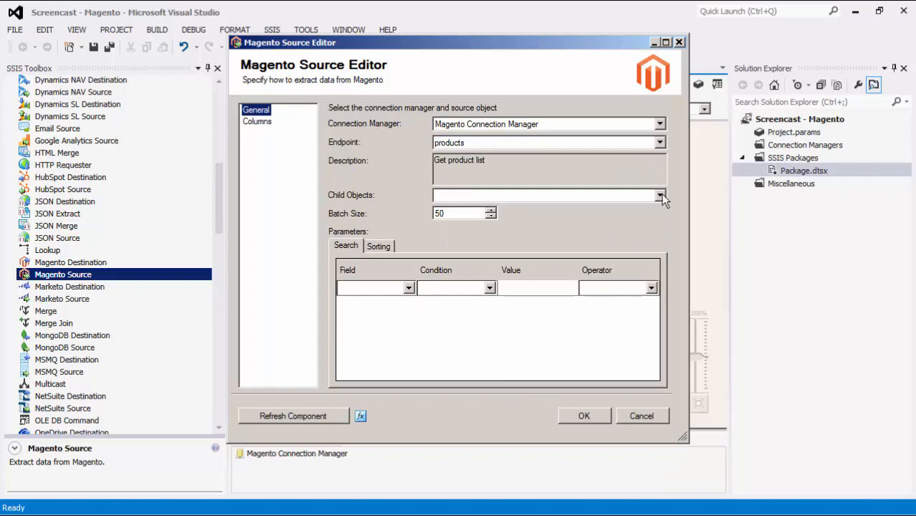
{"action": "left_click", "coordinate": [659, 196]}
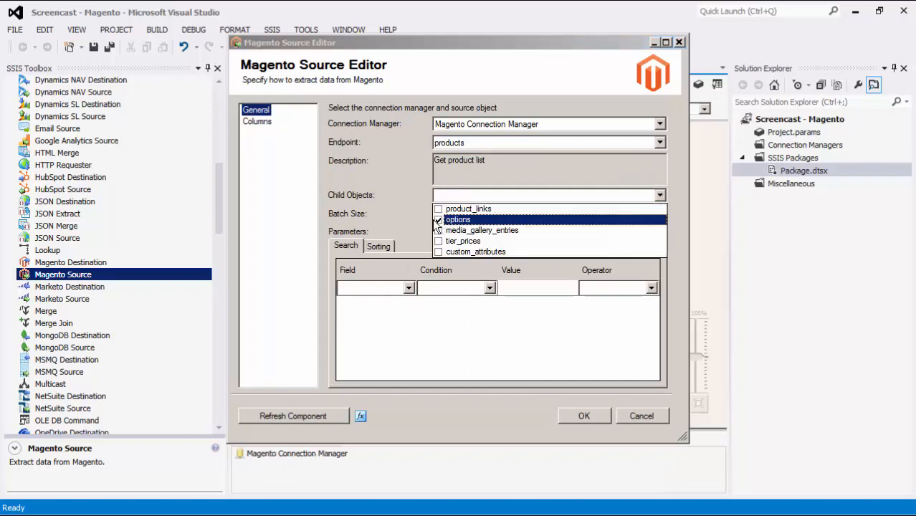
{"action": "left_click", "coordinate": [457, 220]}
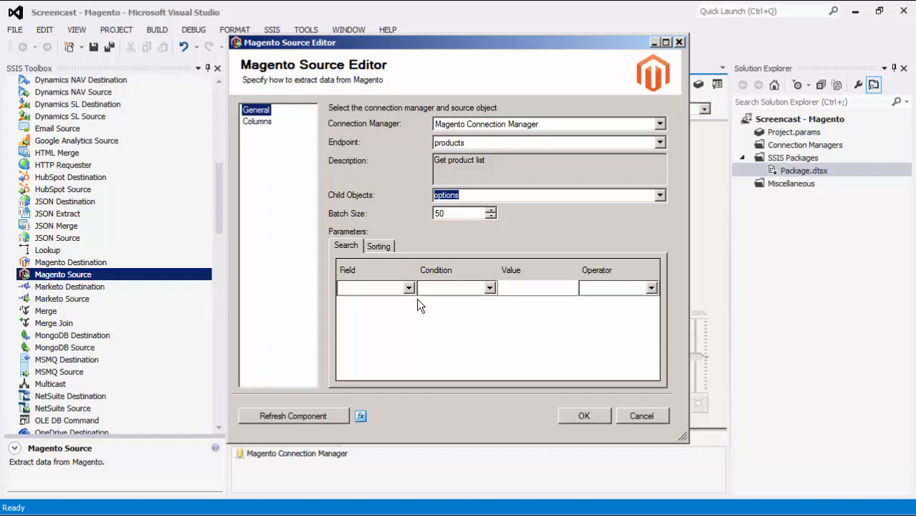
{"action": "mouse_move", "coordinate": [413, 294]}
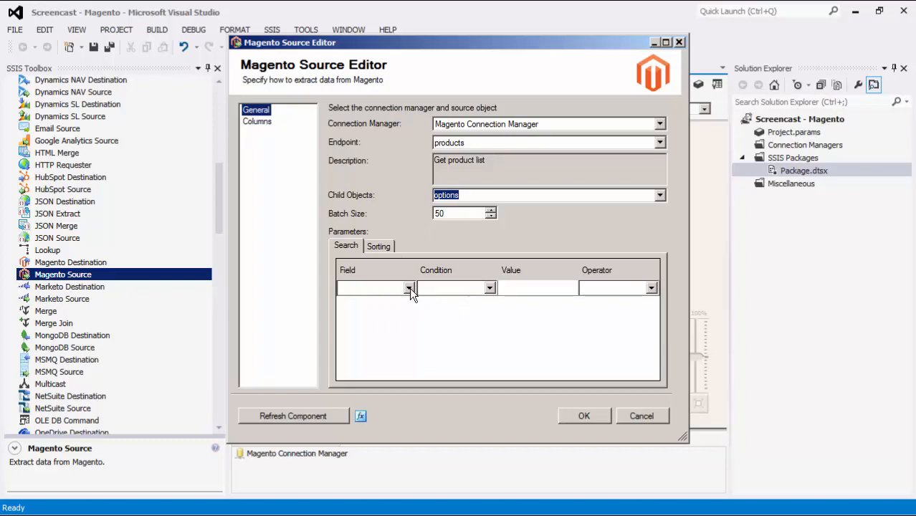
Add a search row filtering on field name with condition Like, leaving the Operator empty.
{"action": "left_click", "coordinate": [409, 287]}
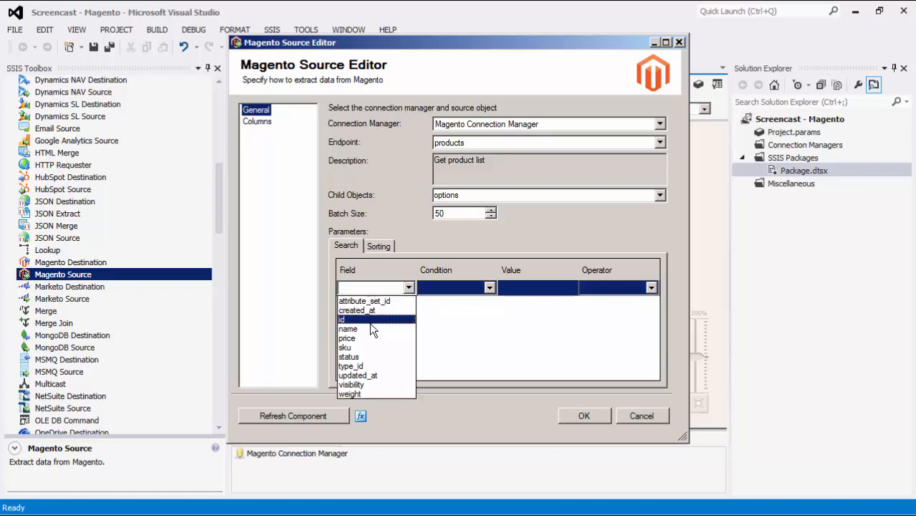
{"action": "left_click", "coordinate": [347, 329]}
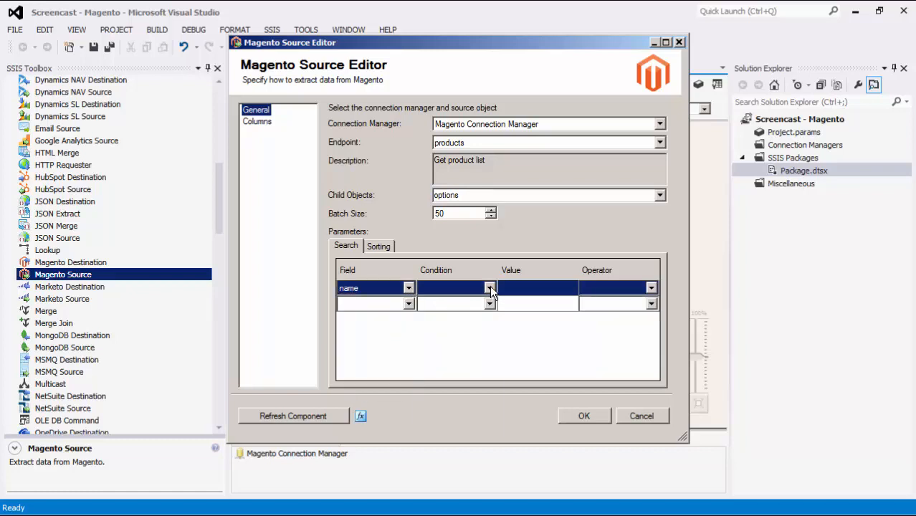
{"action": "left_click", "coordinate": [490, 286]}
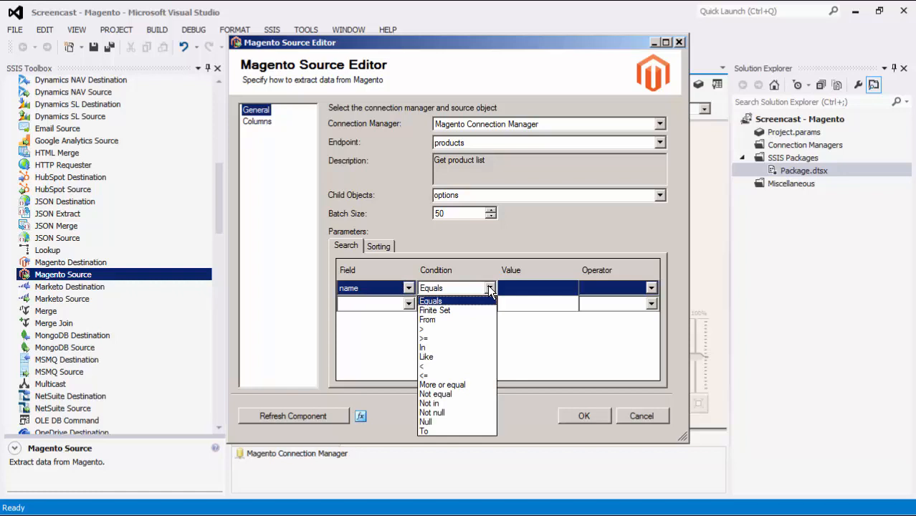
{"action": "left_click", "coordinate": [426, 356]}
{"action": "type", "text": "%Lucia%"}
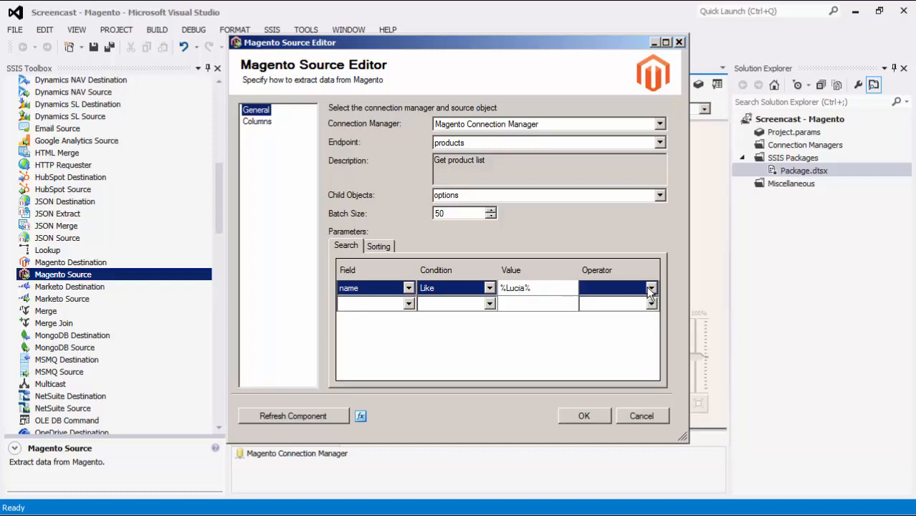
{"action": "left_click", "coordinate": [651, 287]}
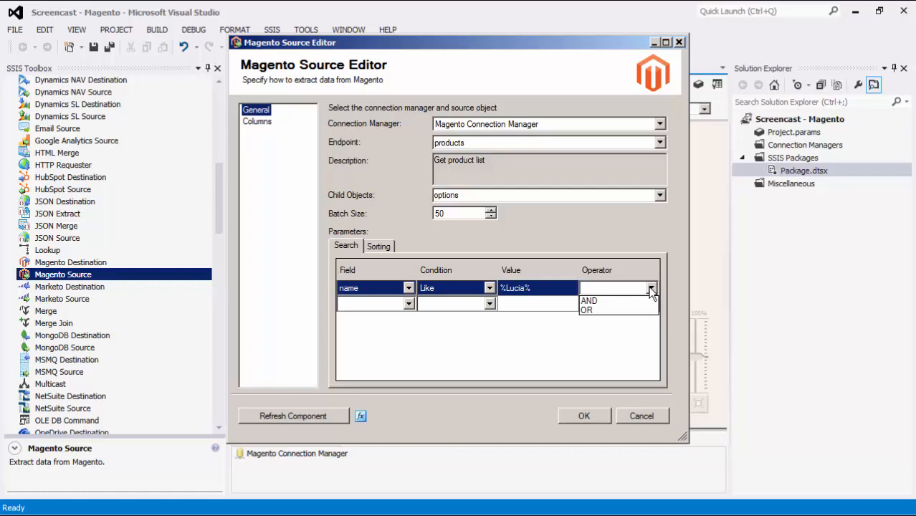
{"action": "left_click", "coordinate": [499, 346]}
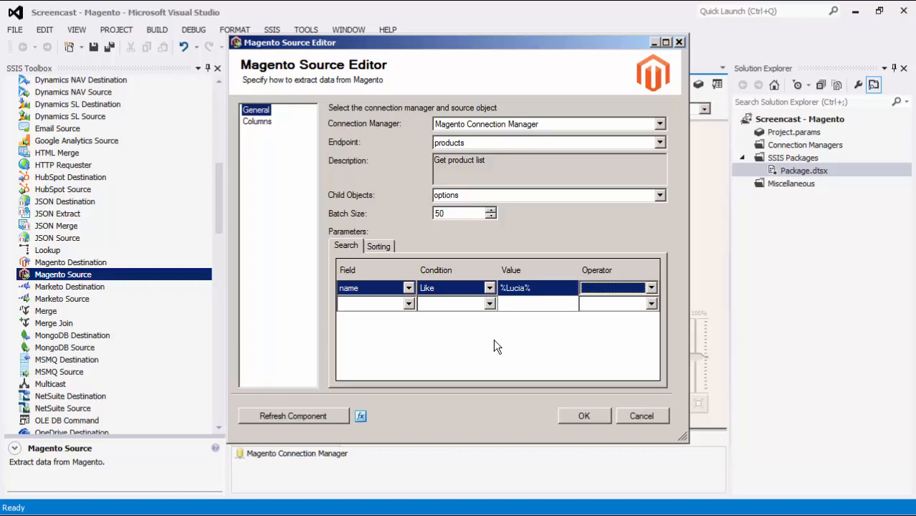
{"action": "left_click", "coordinate": [378, 247]}
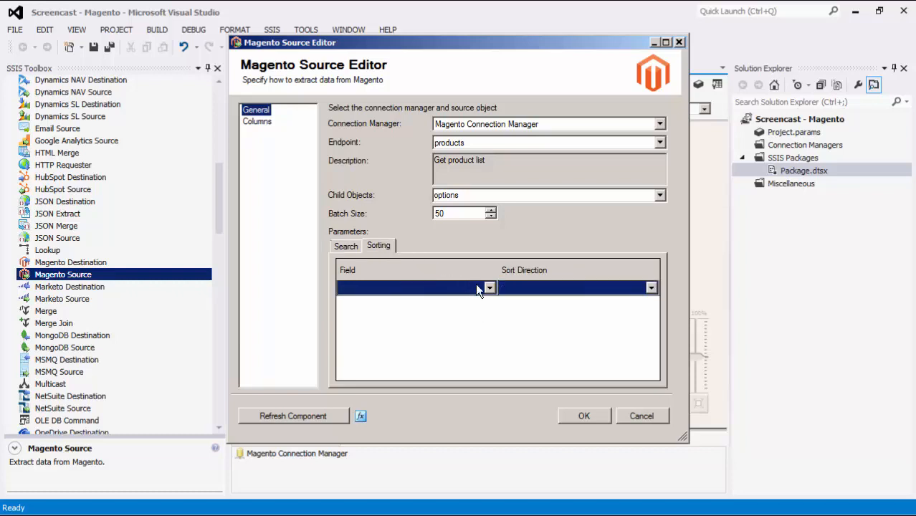
Set the sorting to field name with Ascending direction.
{"action": "left_click", "coordinate": [488, 286]}
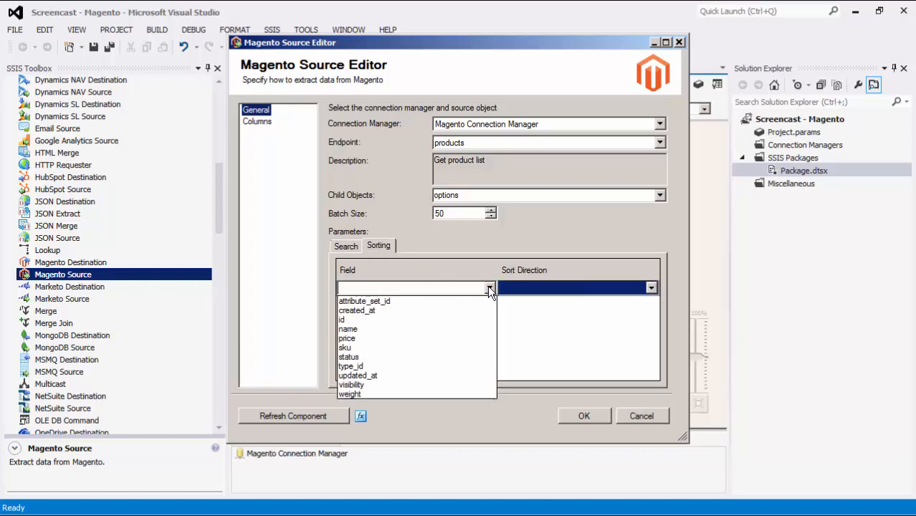
{"action": "left_click", "coordinate": [347, 328]}
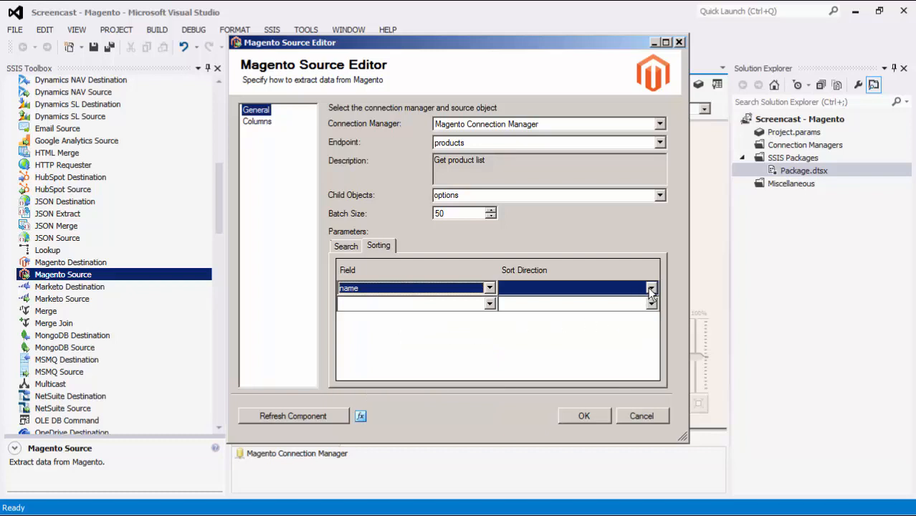
{"action": "left_click", "coordinate": [651, 287]}
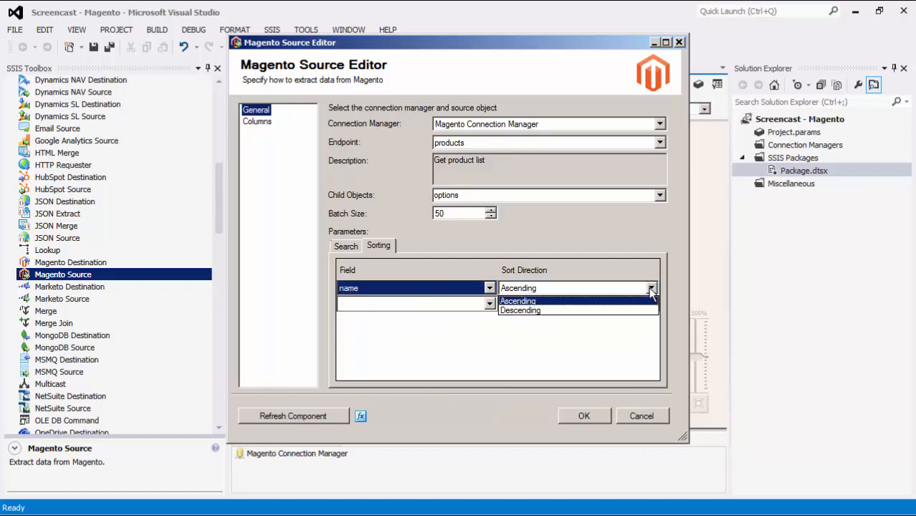
{"action": "left_click", "coordinate": [518, 301]}
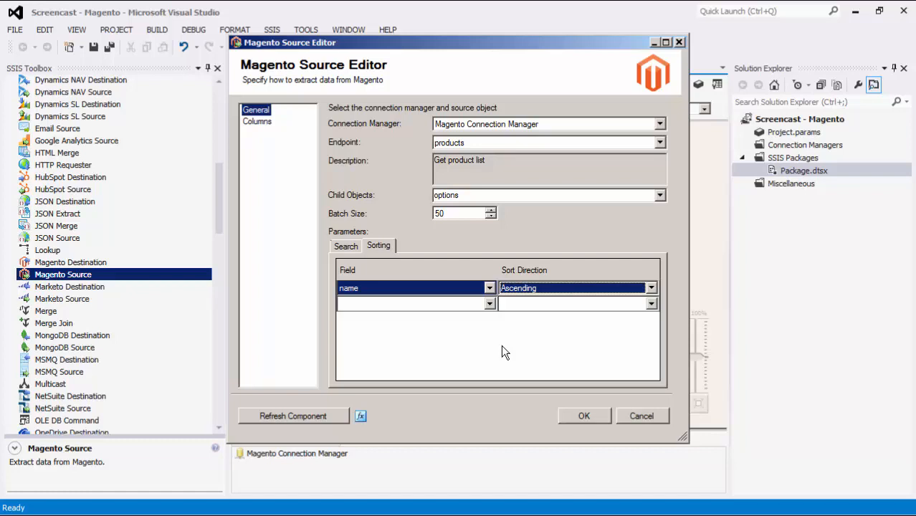
{"action": "mouse_move", "coordinate": [333, 419]}
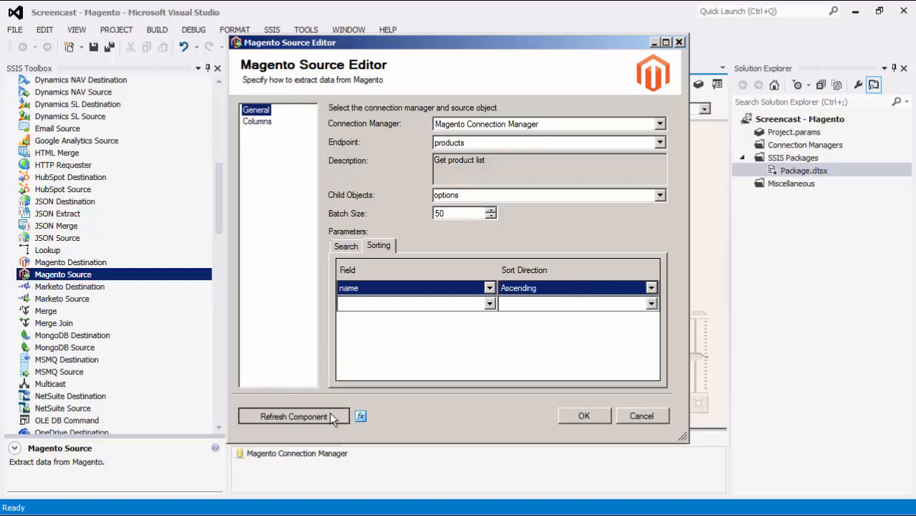
Refresh the component's field metadata and dismiss the refresh report.
{"action": "left_click", "coordinate": [293, 416]}
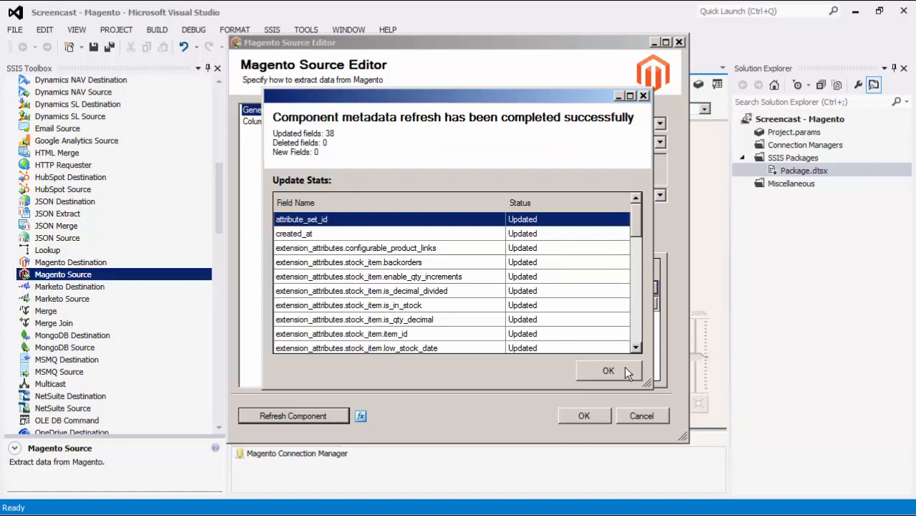
{"action": "left_click", "coordinate": [608, 370]}
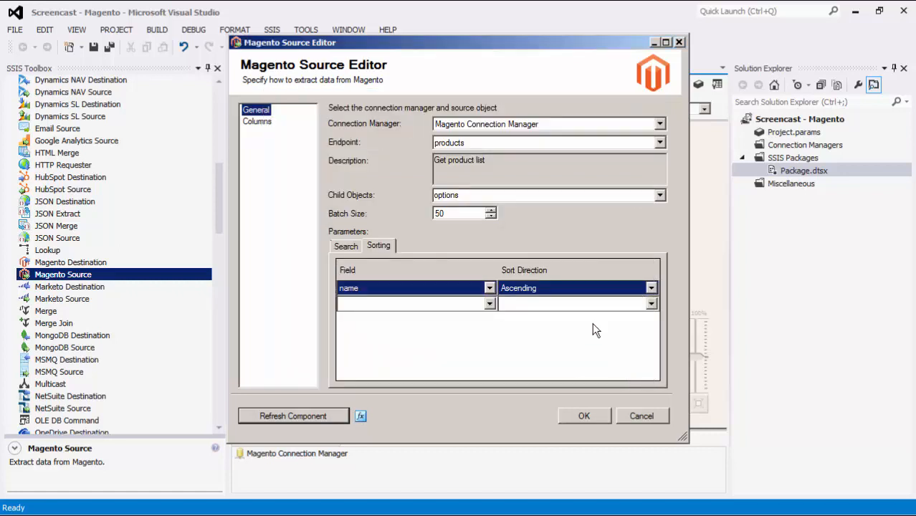
On Columns, deselect all primary output fields and re-include the basic product fields.
{"action": "left_click", "coordinate": [257, 120]}
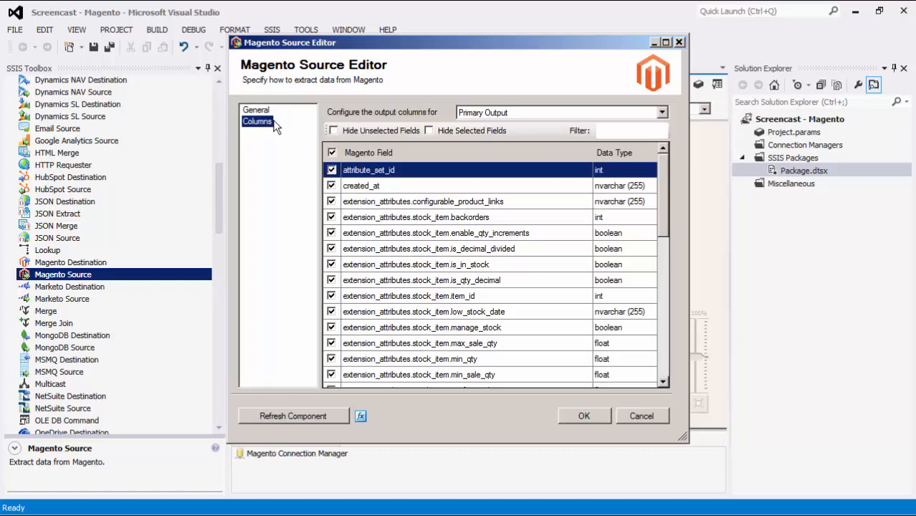
{"action": "mouse_move", "coordinate": [321, 144]}
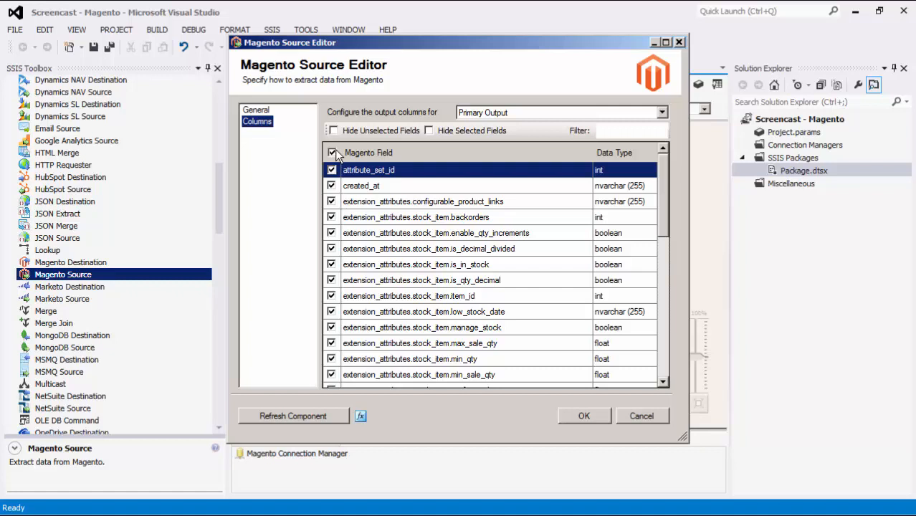
{"action": "left_click", "coordinate": [333, 152]}
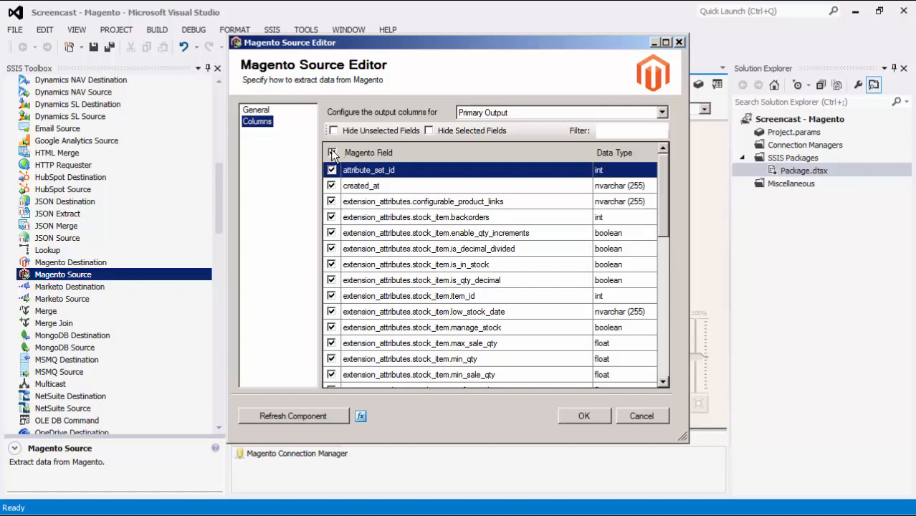
{"action": "left_click", "coordinate": [333, 152]}
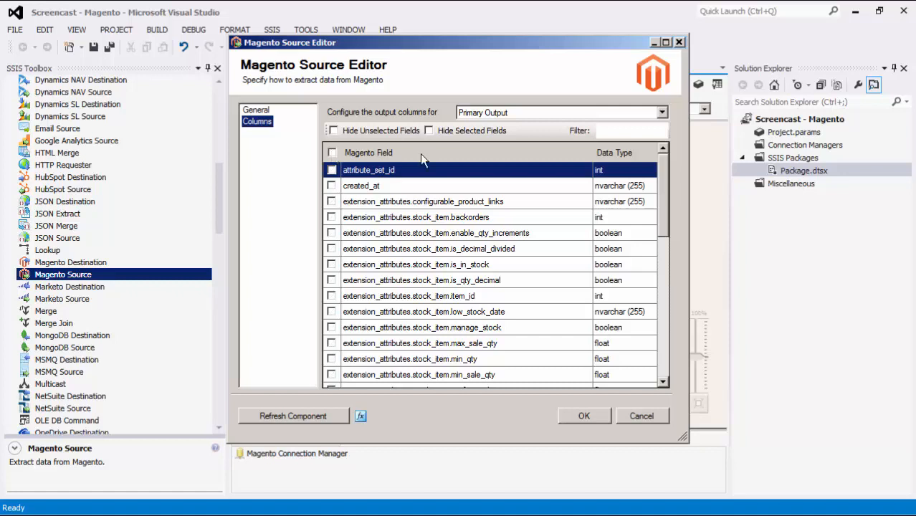
{"action": "scroll", "scroll_direction": "down", "scroll_amount": 3}
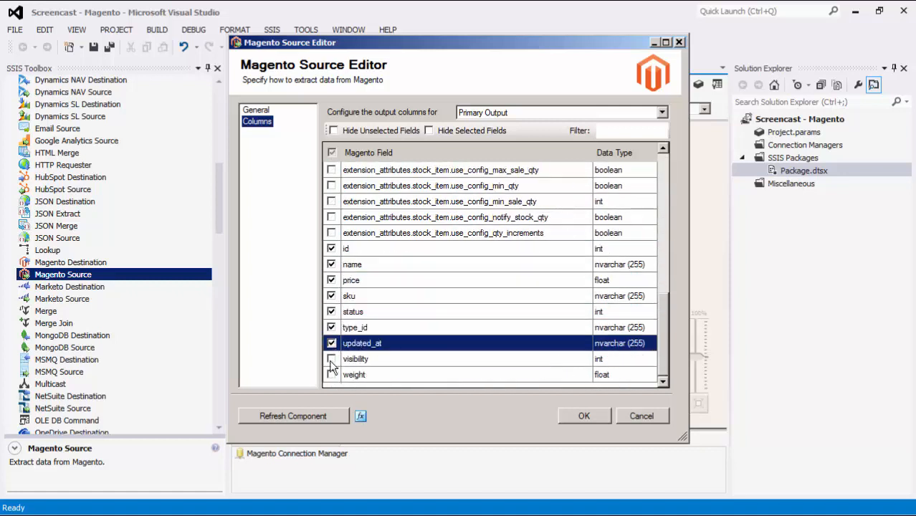
{"action": "left_click", "coordinate": [333, 131]}
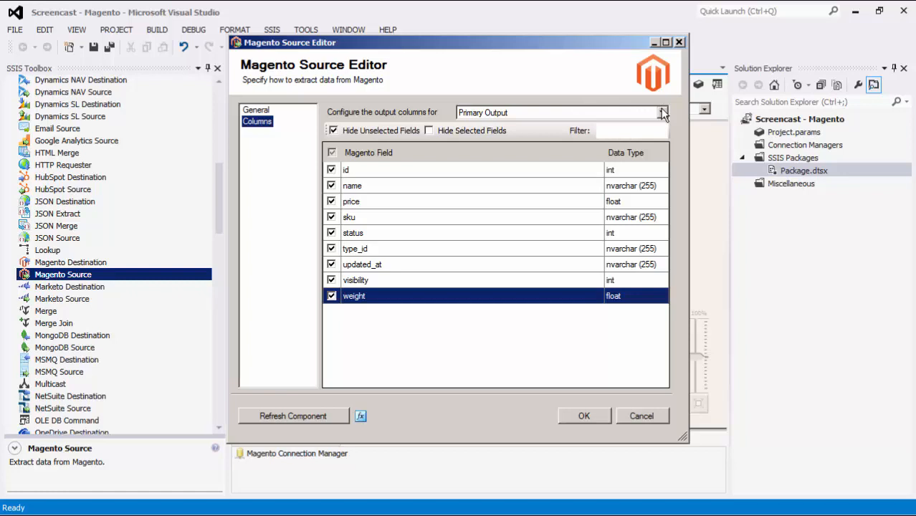
Adjust the secondary (options) output columns and save the Magento Source settings.
{"action": "left_click", "coordinate": [659, 112]}
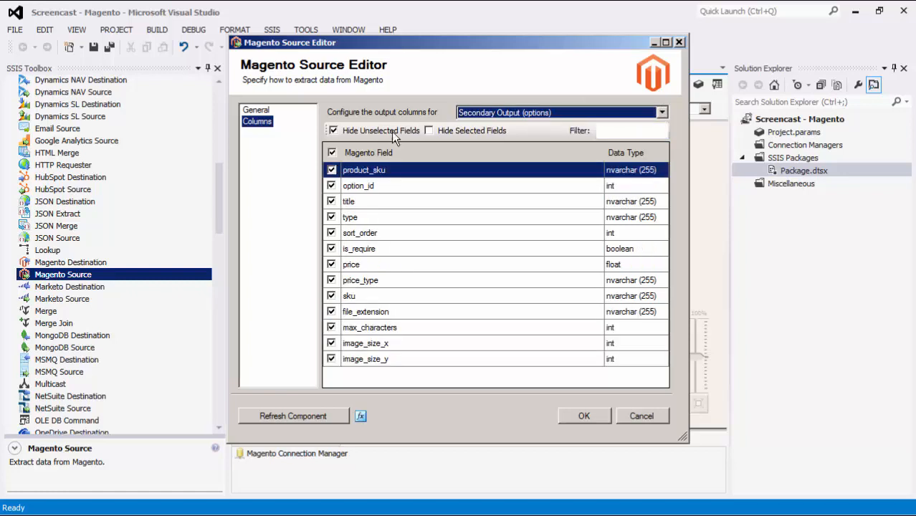
{"action": "left_click", "coordinate": [332, 131]}
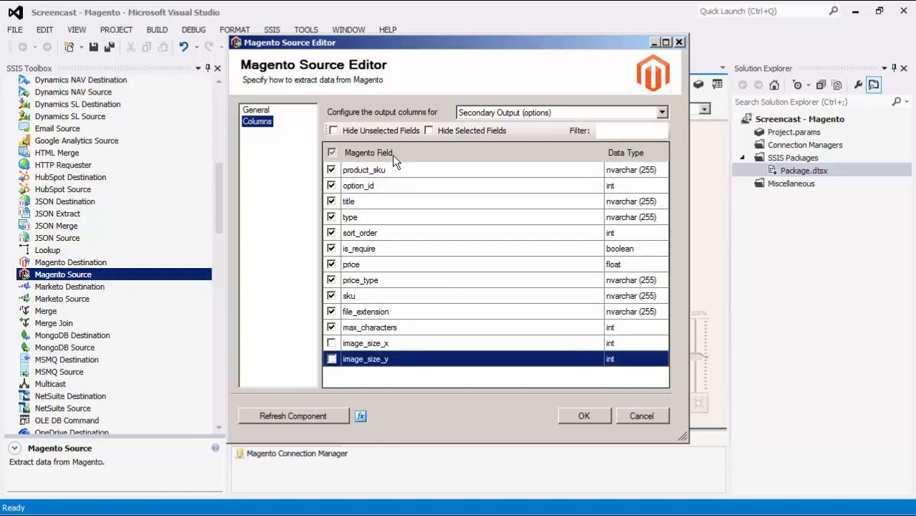
{"action": "left_click", "coordinate": [333, 131]}
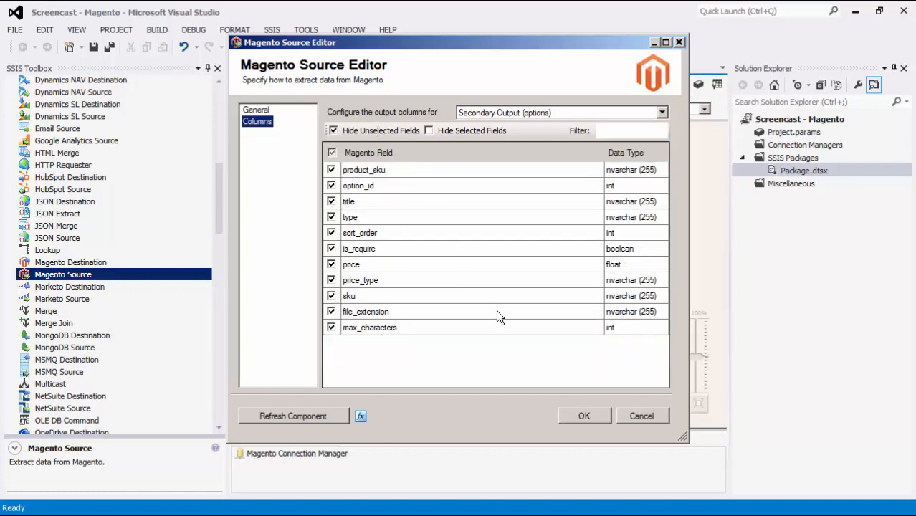
{"action": "left_click", "coordinate": [584, 416]}
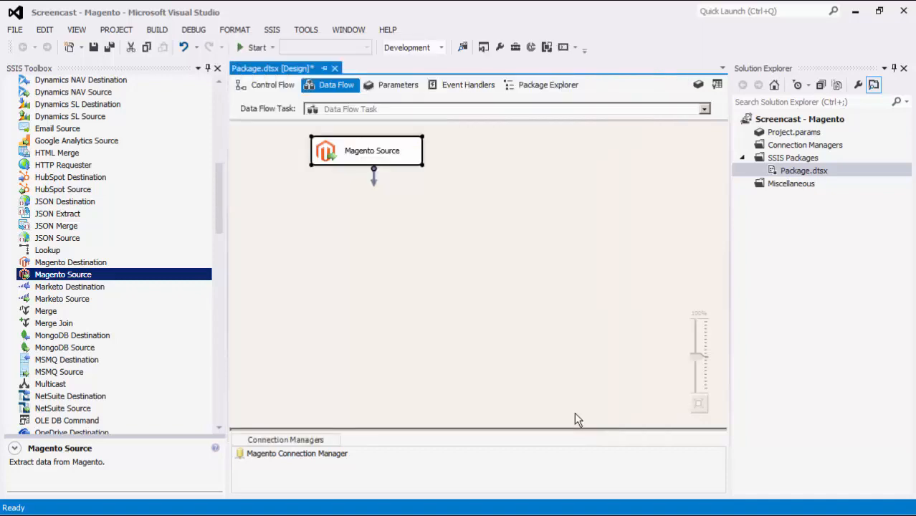
Add a DataReader destination and connect the Magento Source's primary output to it.
{"action": "scroll", "scroll_direction": "down", "scroll_amount": 3}
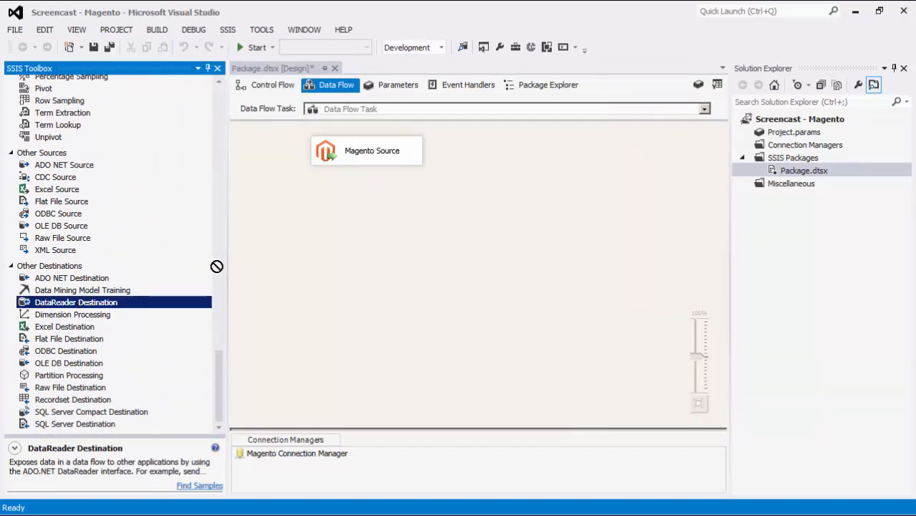
{"action": "left_click_drag", "start_coordinate": [76, 301], "coordinate": [315, 249]}
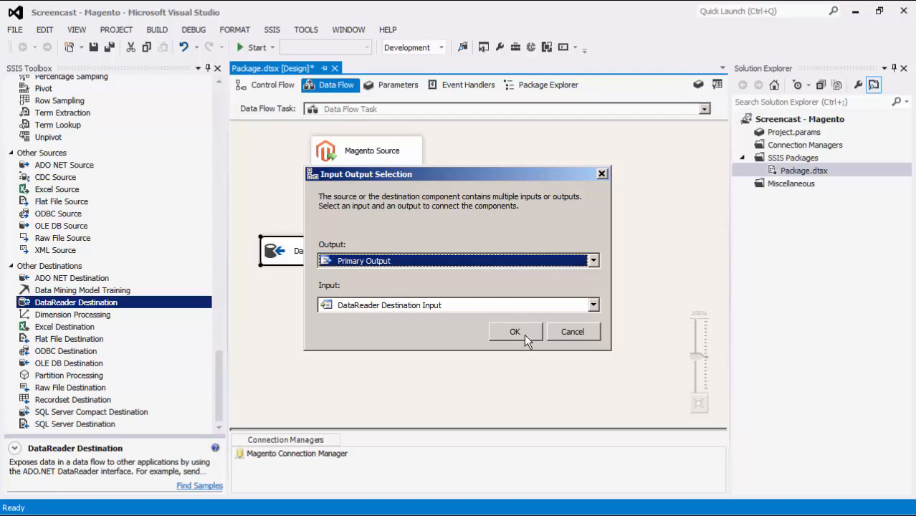
{"action": "left_click", "coordinate": [515, 332]}
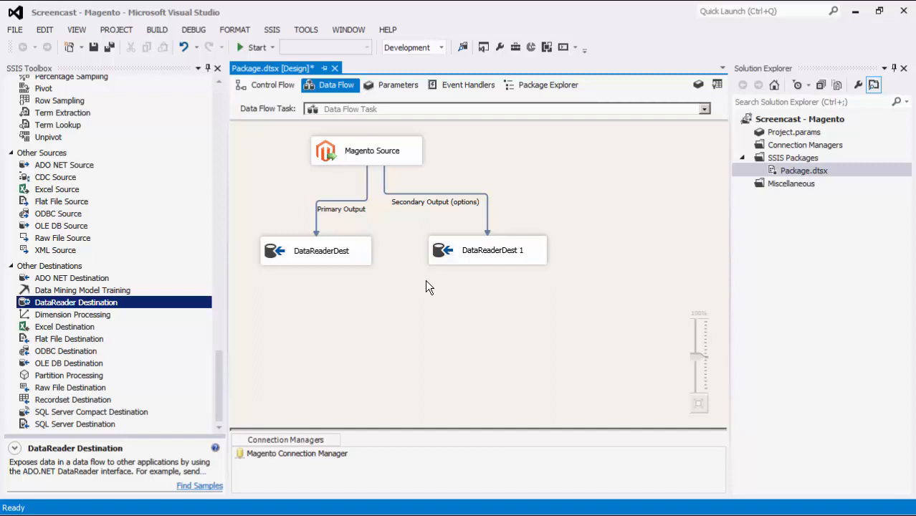
{"action": "mouse_move", "coordinate": [548, 181]}
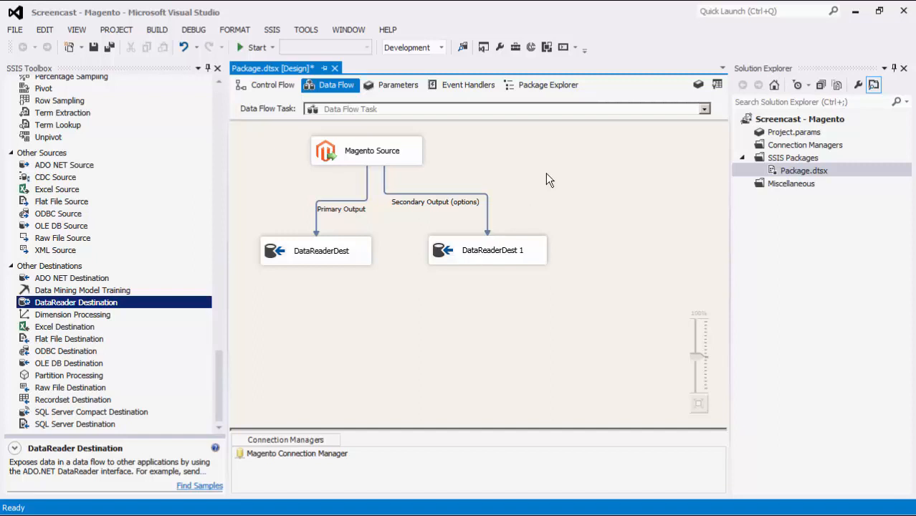
{"action": "mouse_move", "coordinate": [594, 252]}
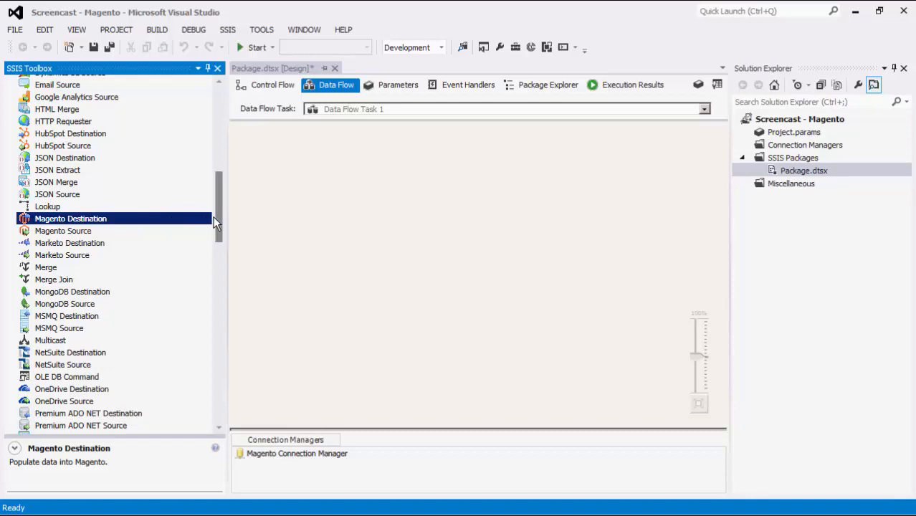
Place a Data Spawner on the canvas and accept its generated FirstName, LastName and Email columns.
{"action": "scroll", "scroll_direction": "up", "scroll_amount": 3}
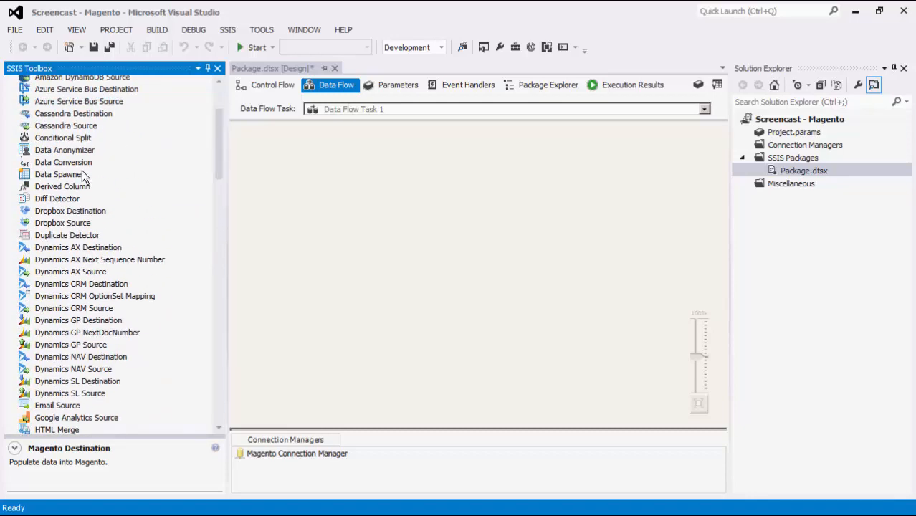
{"action": "left_click", "coordinate": [59, 175]}
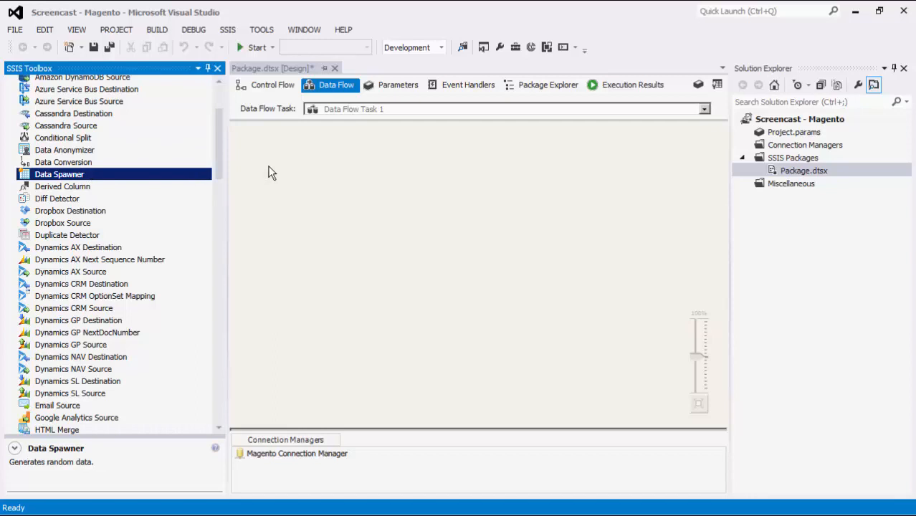
{"action": "left_click_drag", "start_coordinate": [59, 174], "coordinate": [330, 180]}
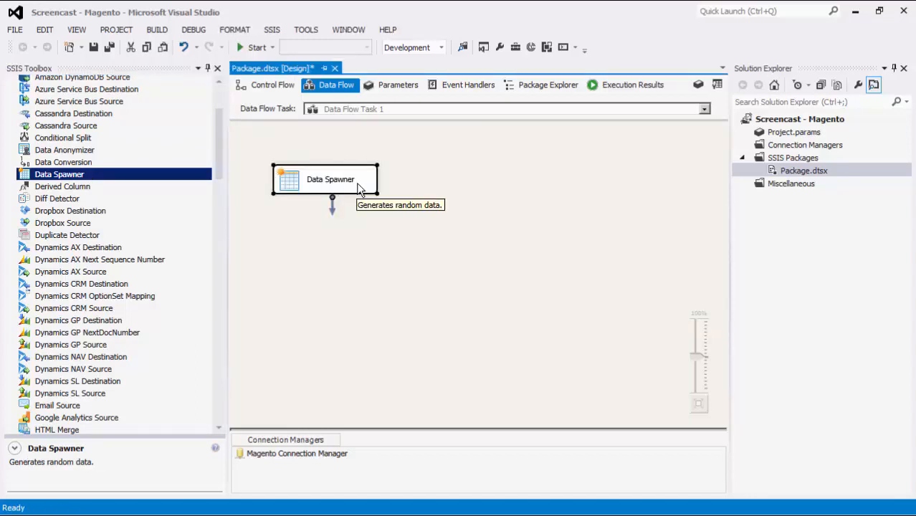
{"action": "double_click", "coordinate": [330, 179]}
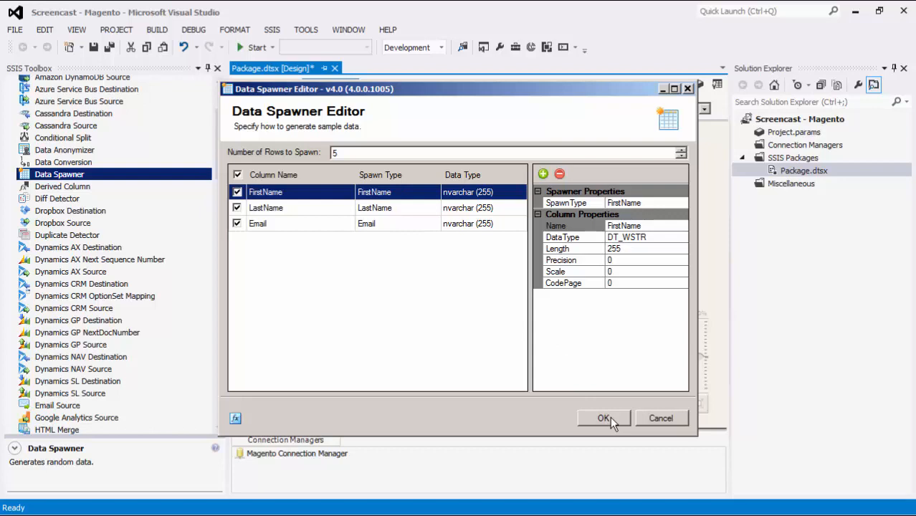
{"action": "left_click", "coordinate": [603, 419]}
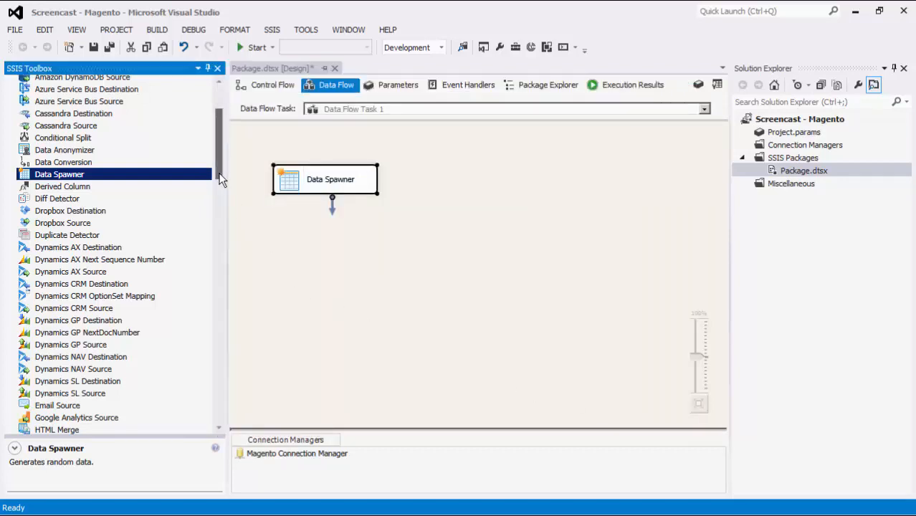
Place a Magento Destination below and connect the Data Spawner's output to it.
{"action": "scroll", "scroll_direction": "down", "scroll_amount": 3}
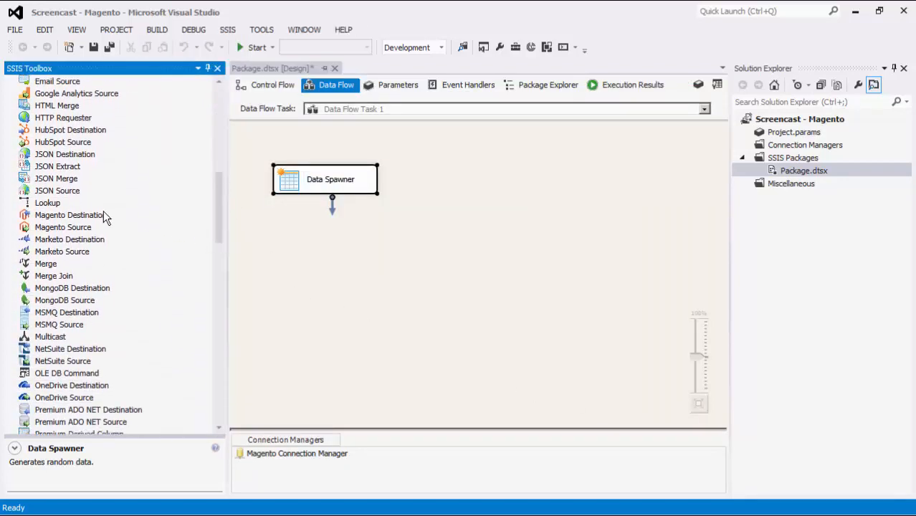
{"action": "left_click_drag", "start_coordinate": [70, 215], "coordinate": [390, 278]}
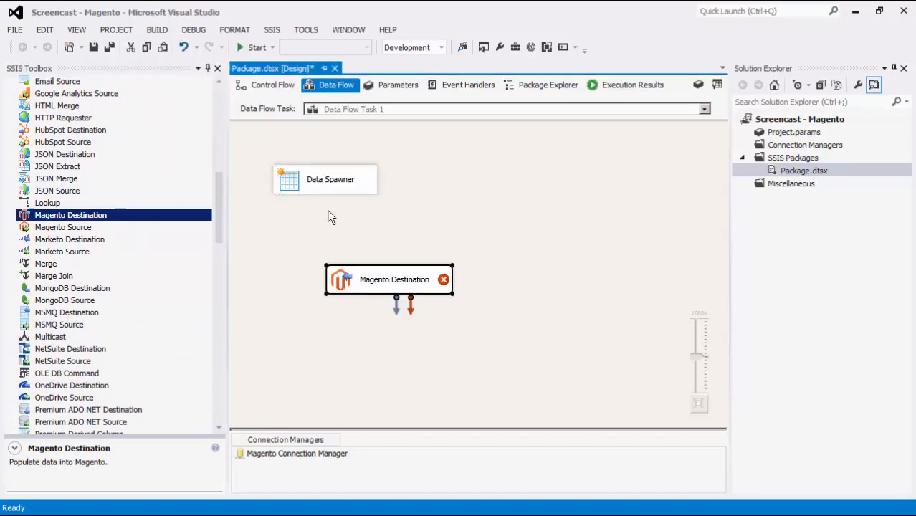
{"action": "left_click_drag", "start_coordinate": [324, 200], "coordinate": [390, 280]}
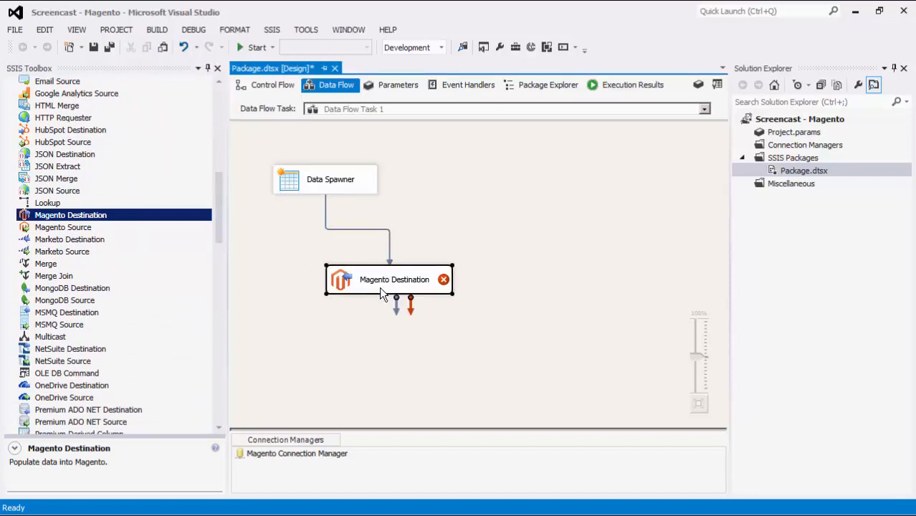
In the Magento Destination editor choose the customers endpoint and keep Post as the action.
{"action": "double_click", "coordinate": [390, 280]}
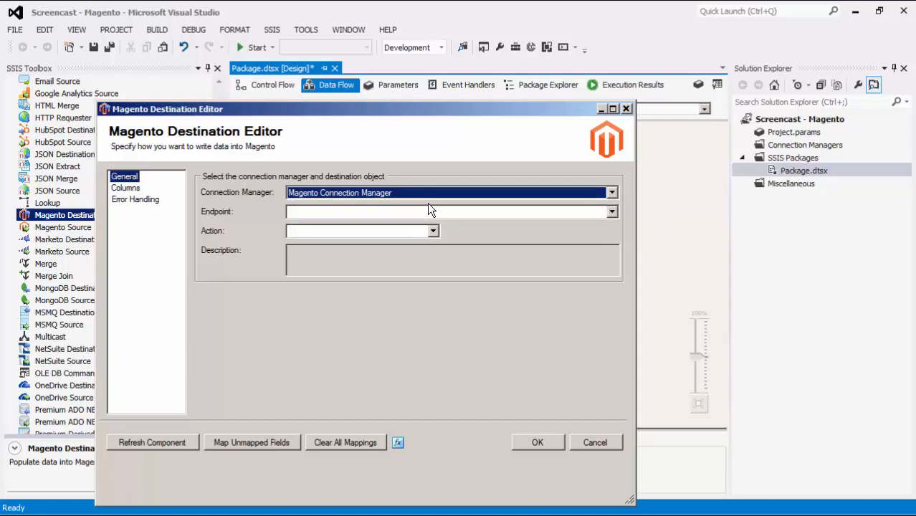
{"action": "left_click", "coordinate": [611, 210]}
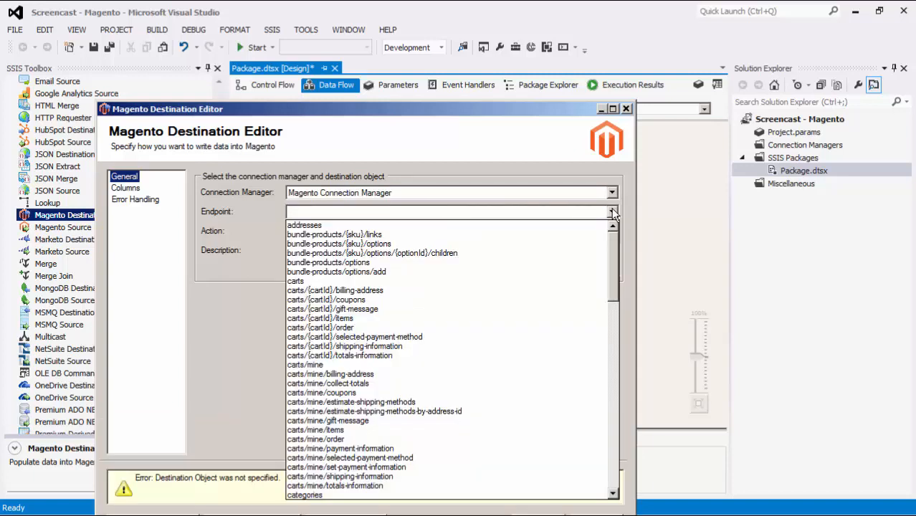
{"action": "scroll", "scroll_direction": "down", "scroll_amount": 3}
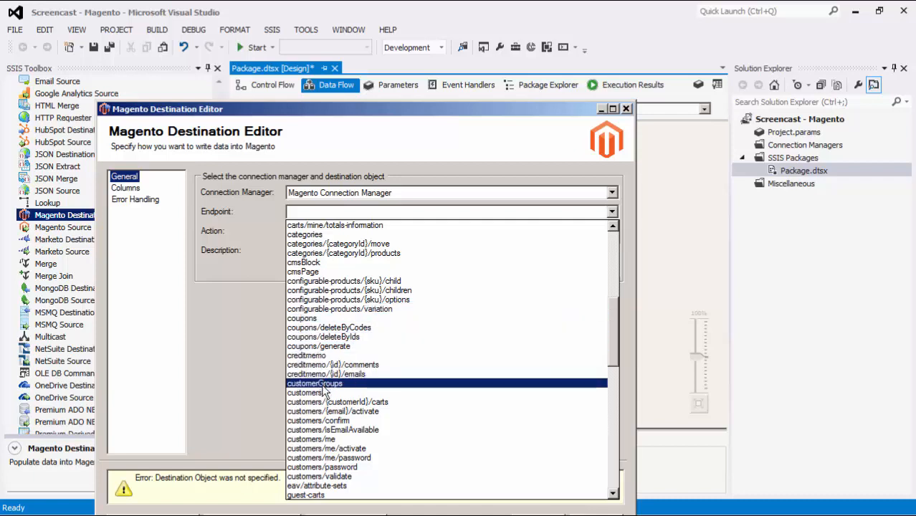
{"action": "left_click", "coordinate": [305, 393]}
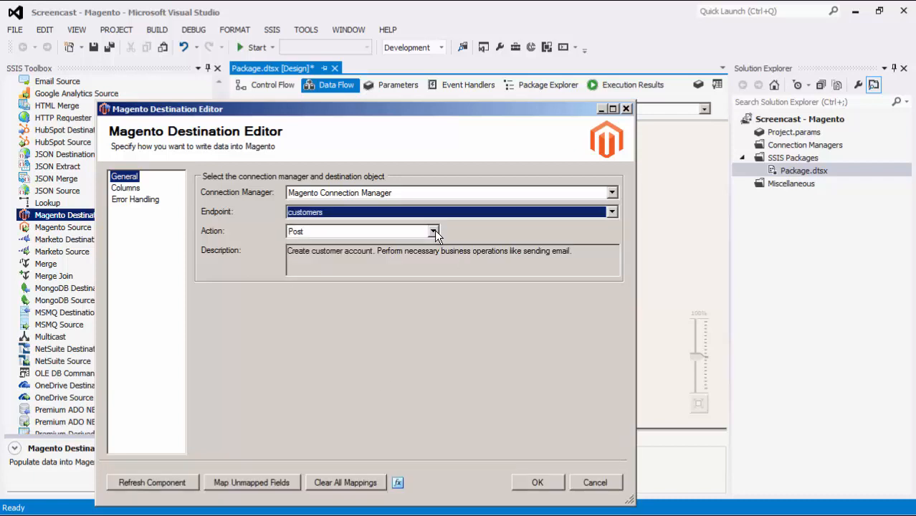
{"action": "left_click", "coordinate": [433, 231]}
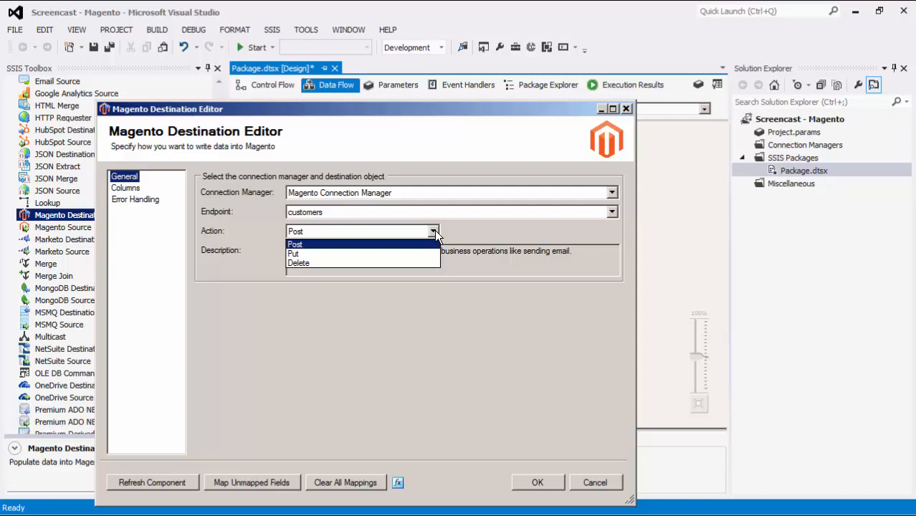
{"action": "left_click", "coordinate": [296, 244]}
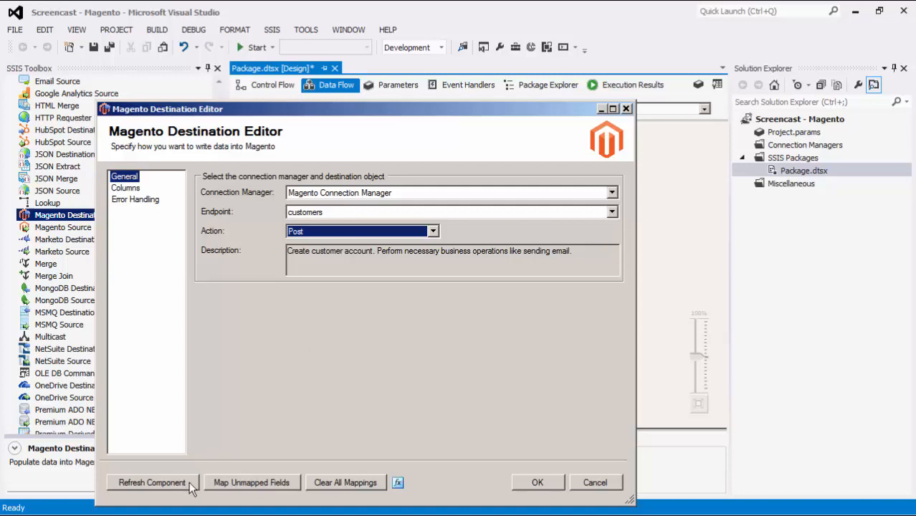
{"action": "mouse_move", "coordinate": [141, 196]}
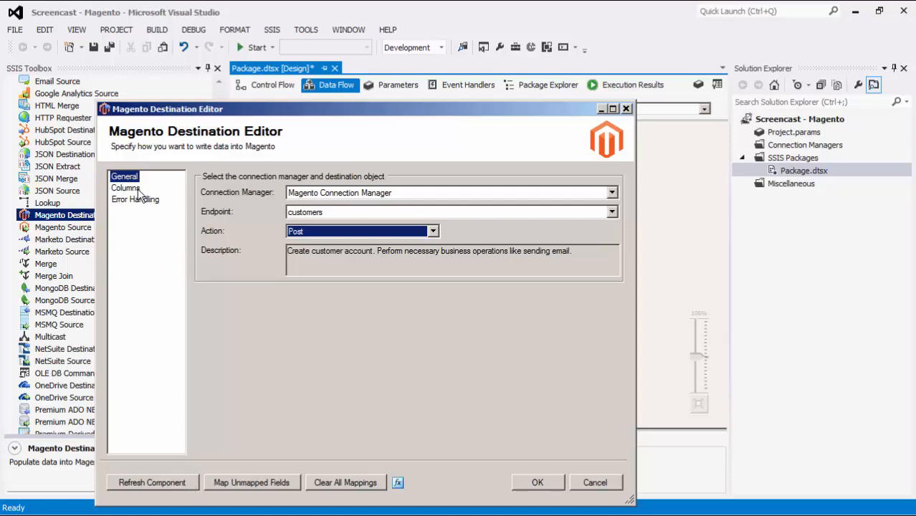
On the Columns page tick Hide Unmapped to show only Email, FirstName and LastName mappings.
{"action": "left_click", "coordinate": [126, 188]}
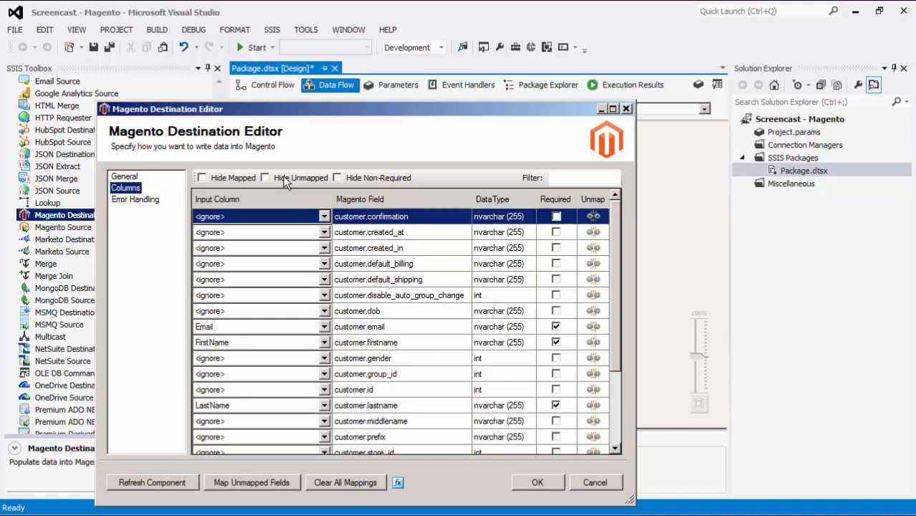
{"action": "left_click", "coordinate": [265, 178]}
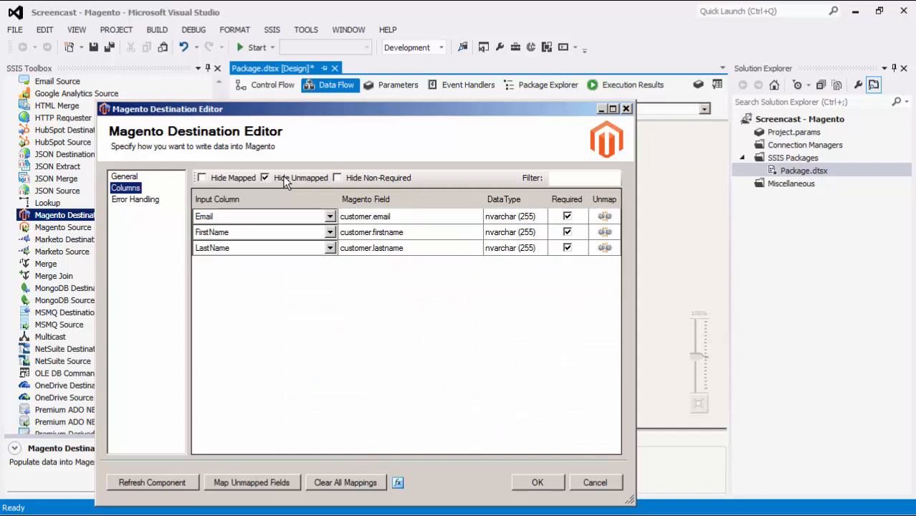
Review the Error Handling page, leaving Fail on error and MagentoRecordId enabled.
{"action": "left_click", "coordinate": [135, 199]}
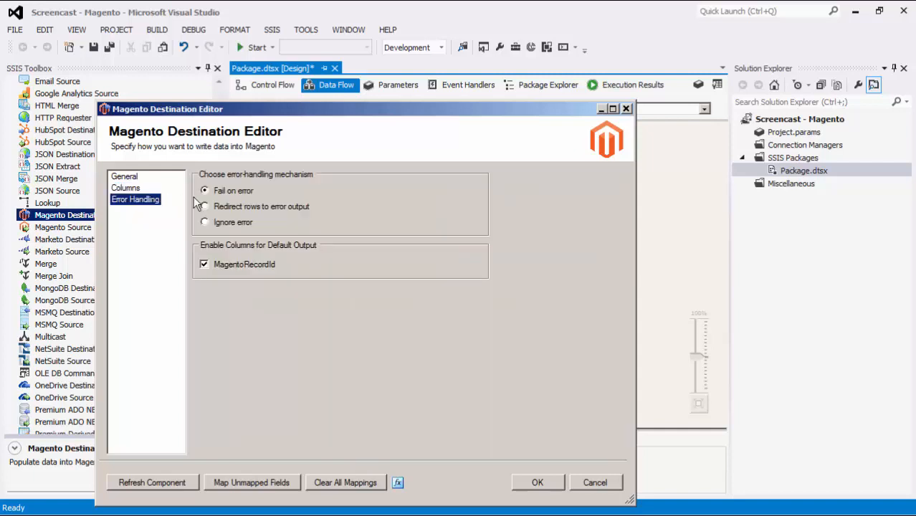
{"action": "mouse_move", "coordinate": [344, 201]}
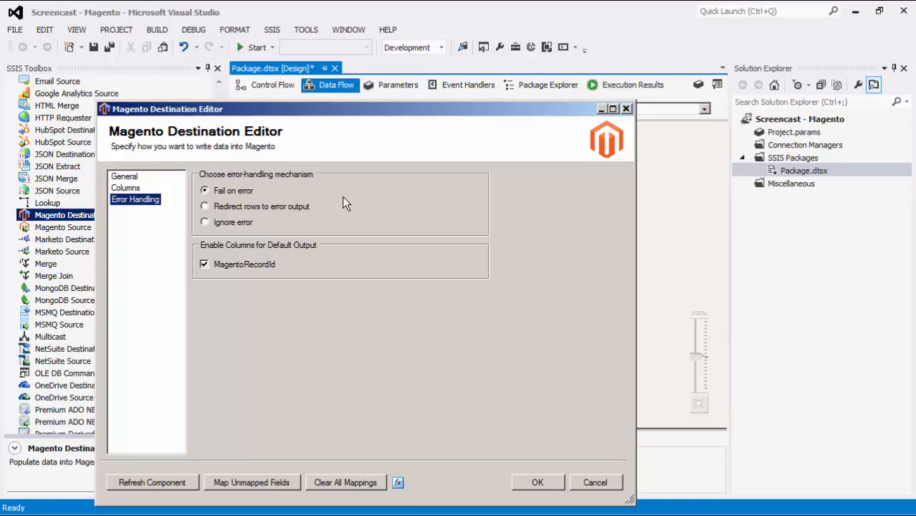
{"action": "mouse_move", "coordinate": [353, 258]}
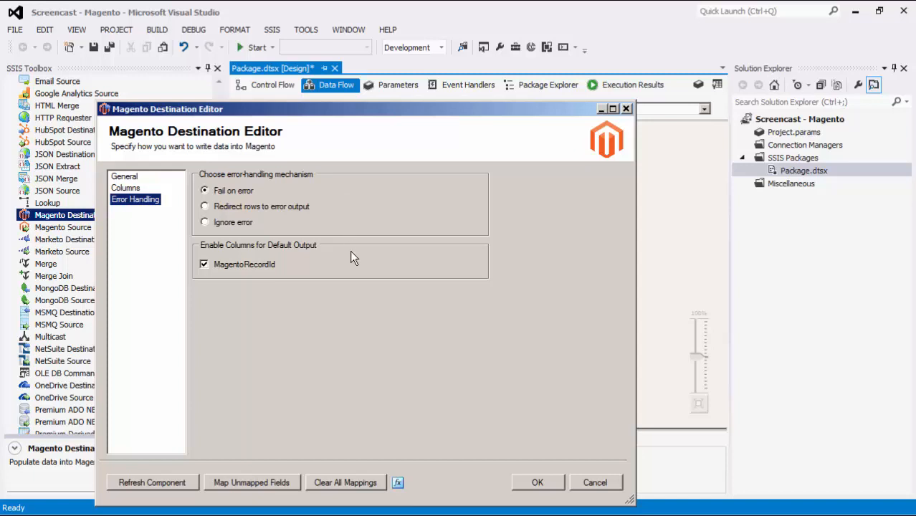
{"action": "mouse_move", "coordinate": [353, 264]}
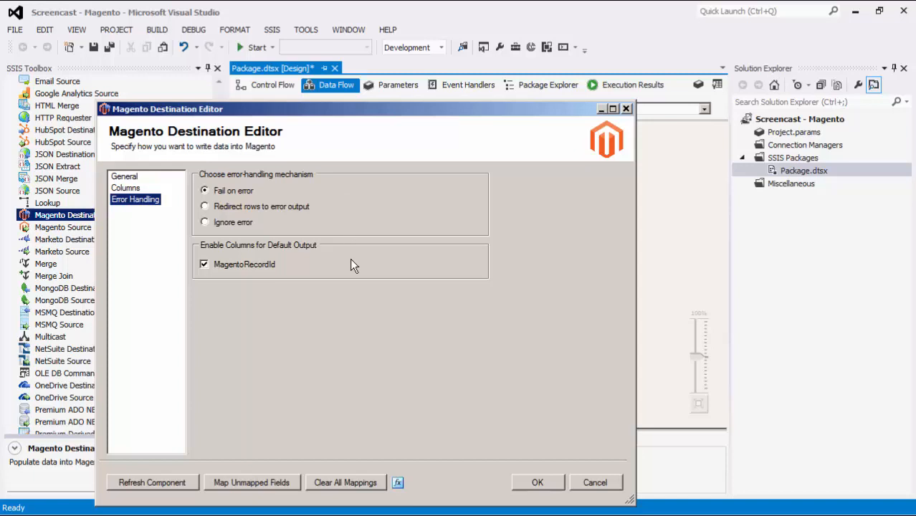
{"action": "mouse_move", "coordinate": [557, 482]}
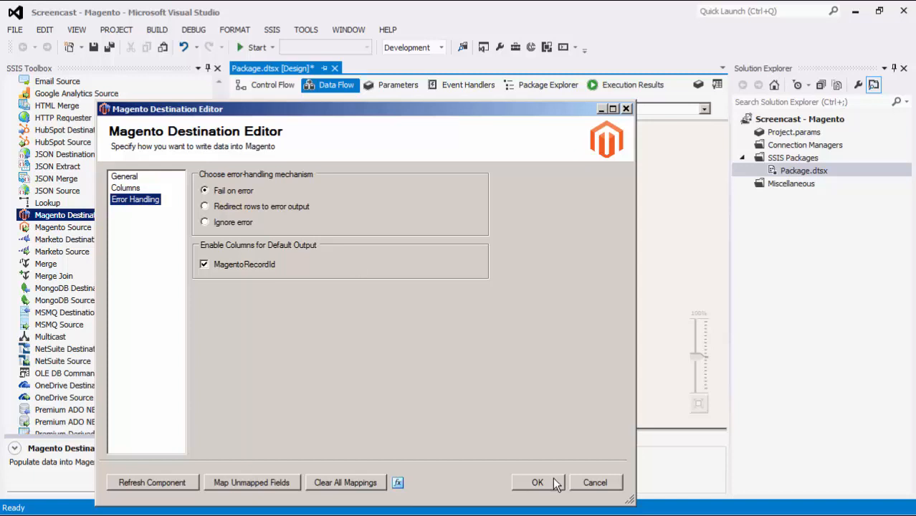
Confirm OK to save the Magento Destination settings and return to the data flow.
{"action": "left_click", "coordinate": [538, 482]}
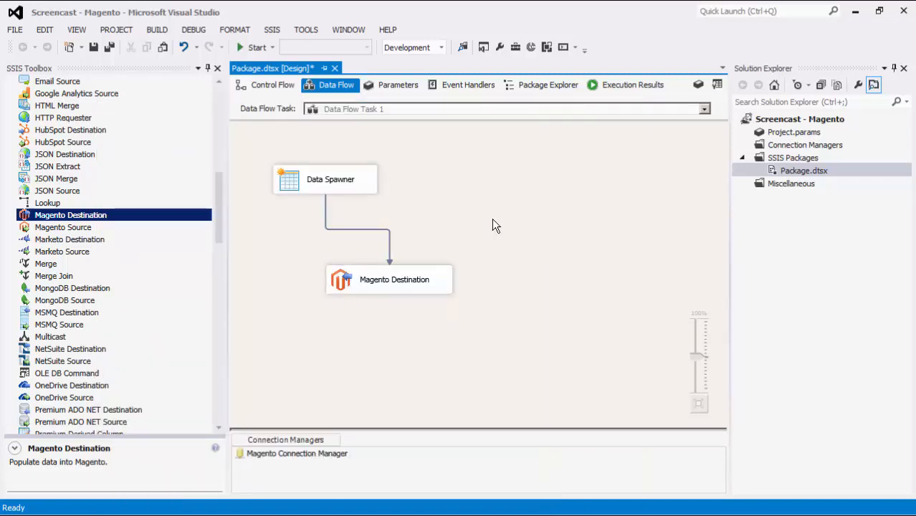
{"action": "mouse_move", "coordinate": [534, 299]}
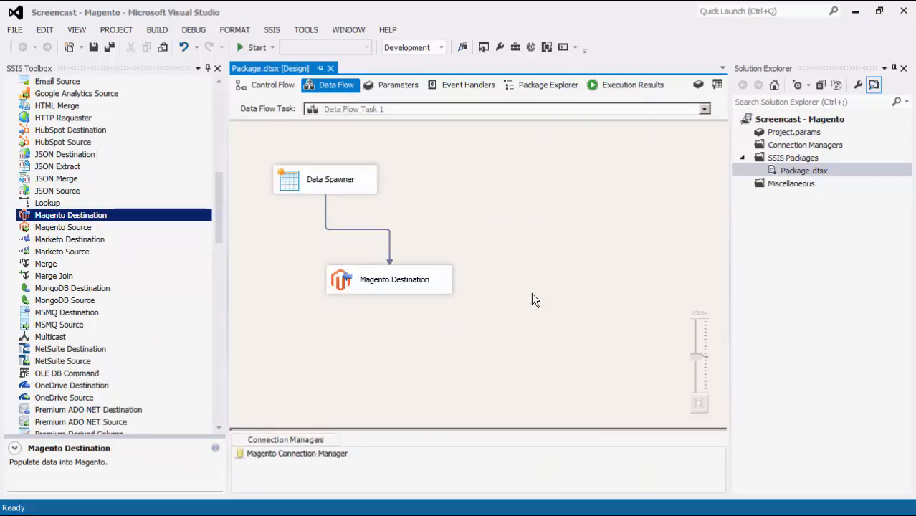